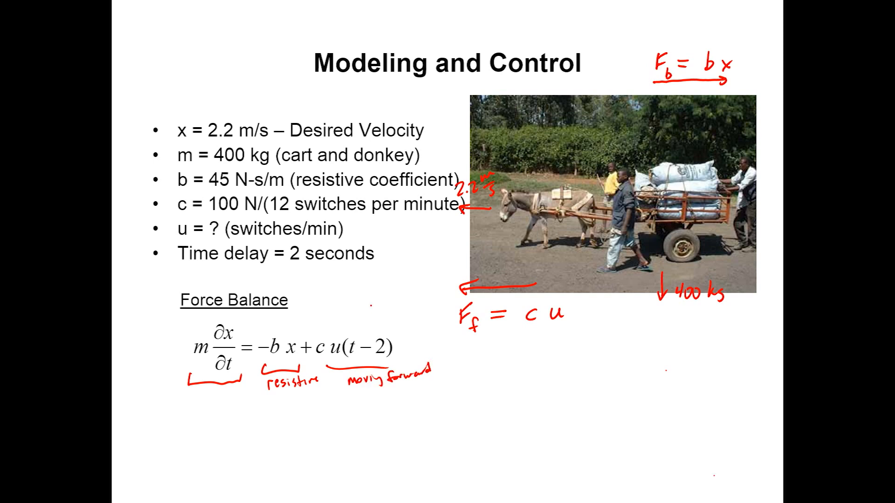
- Launch Simulink, create a blank model, browse Sources for a Constant block and zoom the diagram
drag(365, 274, 380, 325)
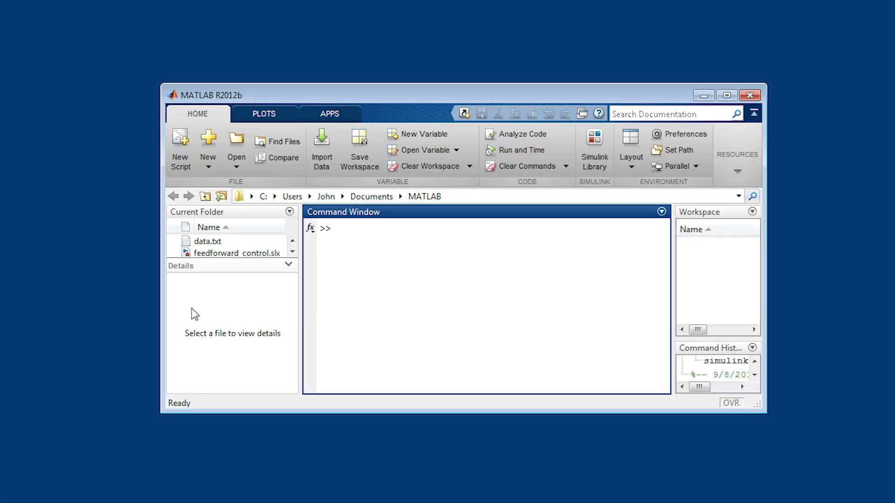
text(simulink)
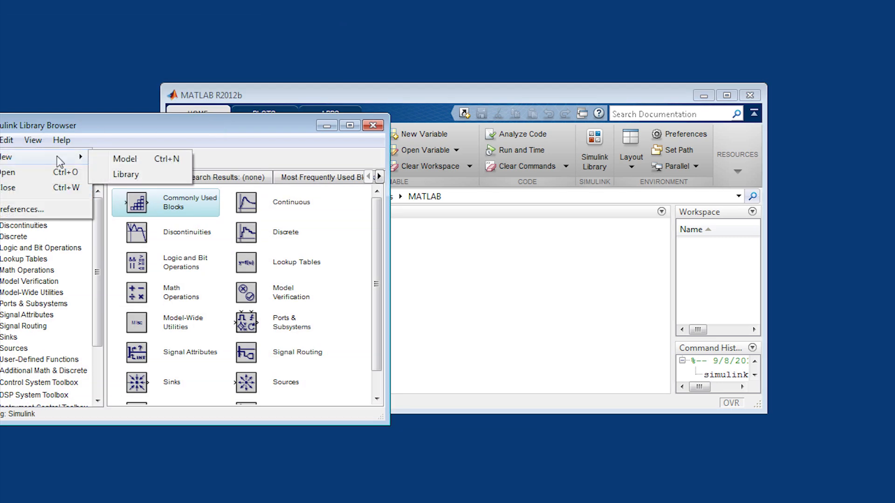
click(125, 159)
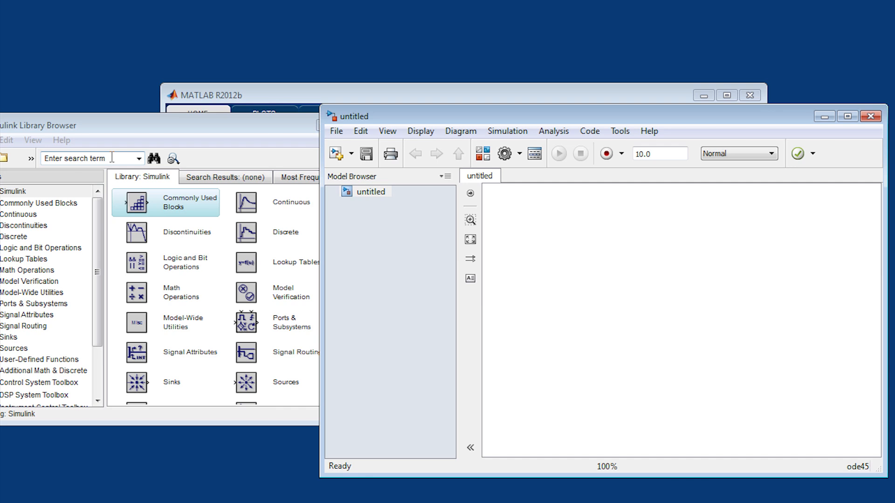
click(14, 349)
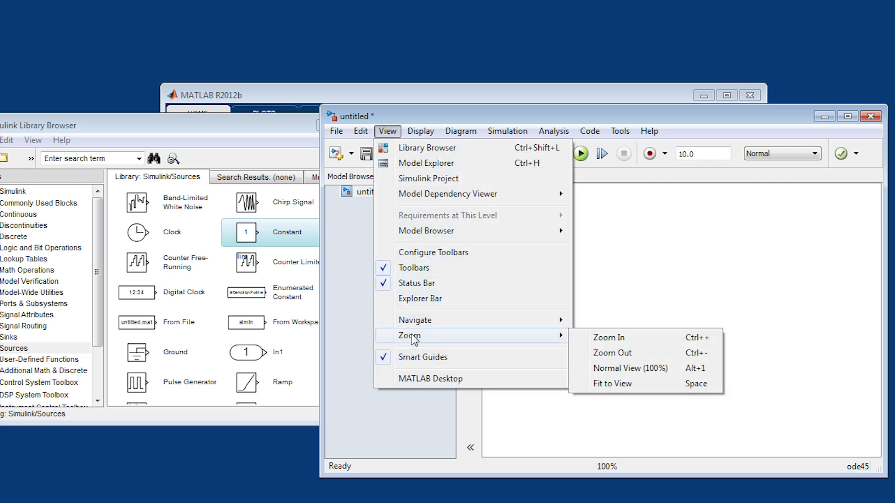
click(608, 338)
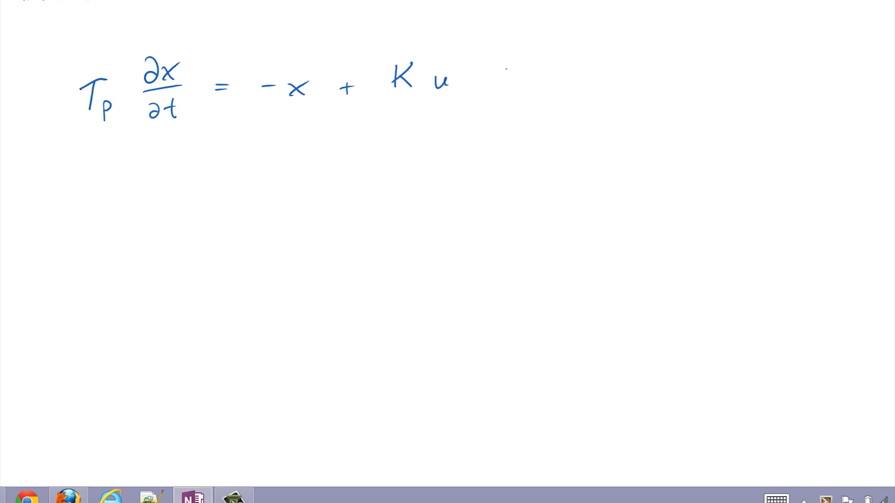
- Handwrite the Laplace transform steps from the delayed first-order ODE to X(s)/U(s) = Kp/(Tp s+1)
text(LaPlace transform)
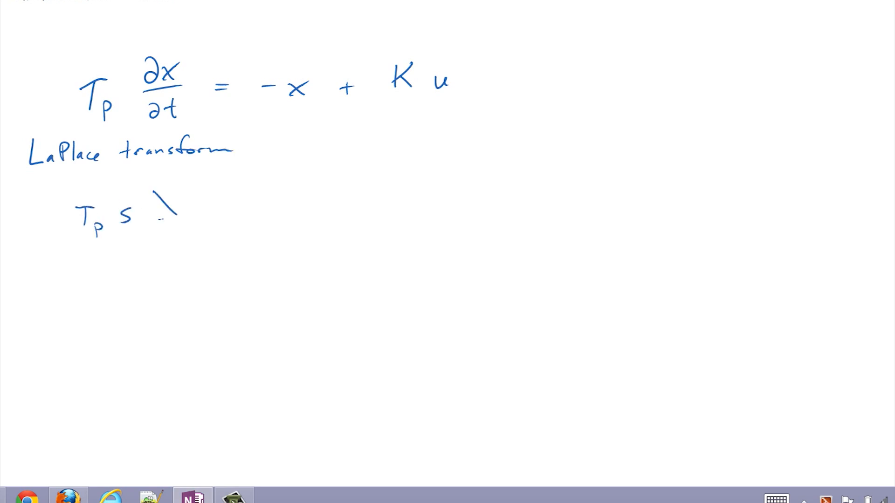
text(X(s) = -X(s) + K U(s)
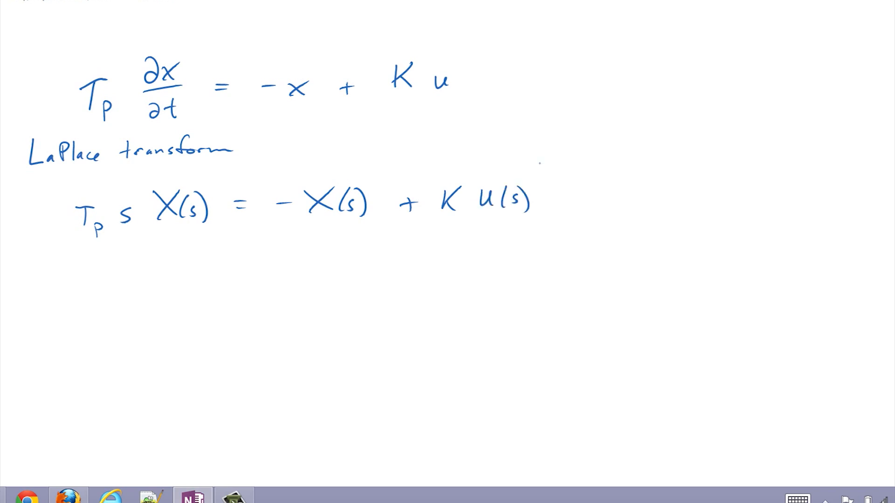
text((t)
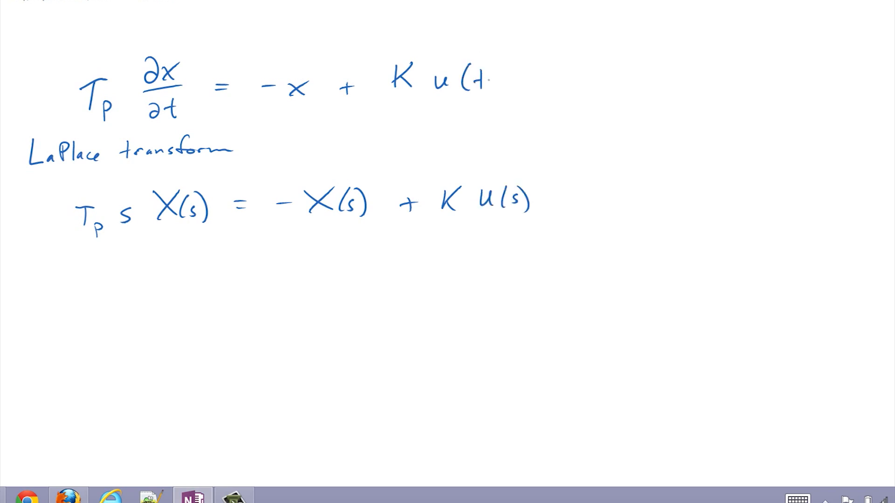
text(p u(t-θp))
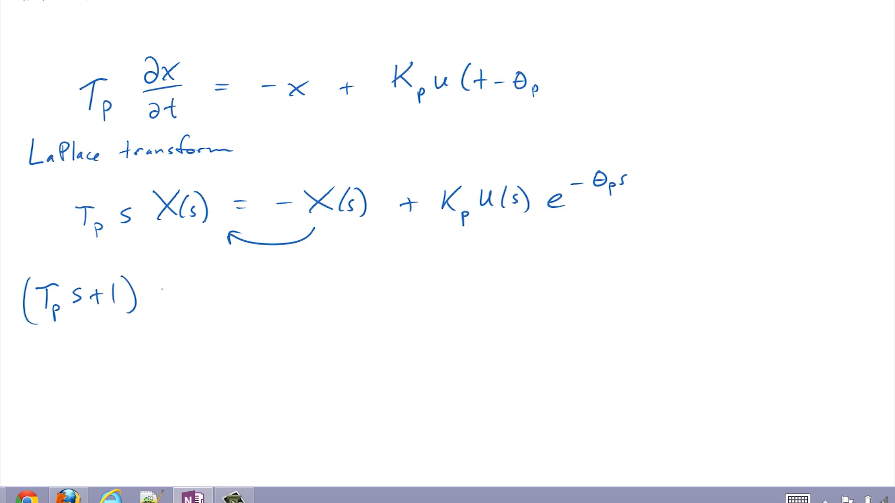
text(X(s) = Kp e-θps)
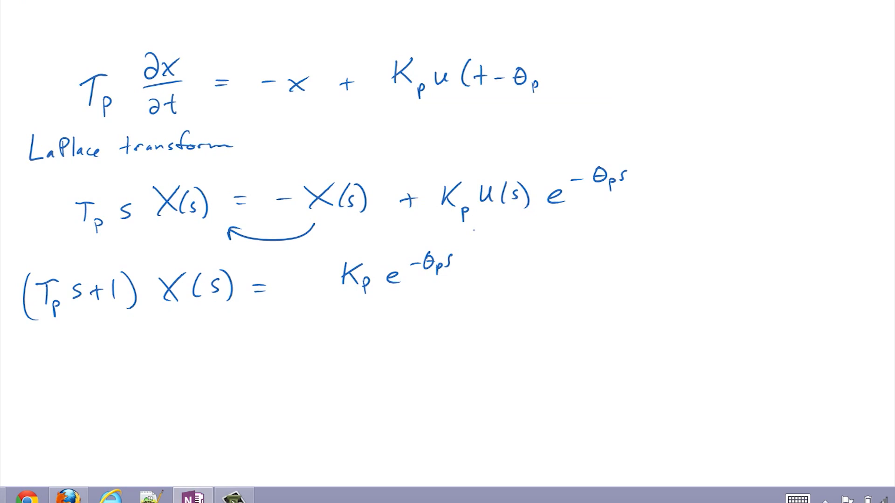
text(U(s))
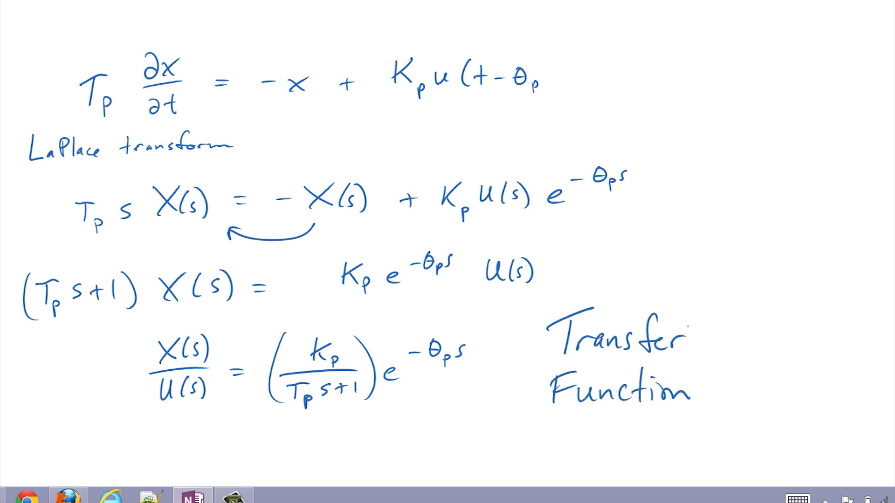
- Box the transfer function Kp e^(-θp s)/(Tp s+1) and note 'Implement in MATLAB block diagram'
scroll(down, 3)
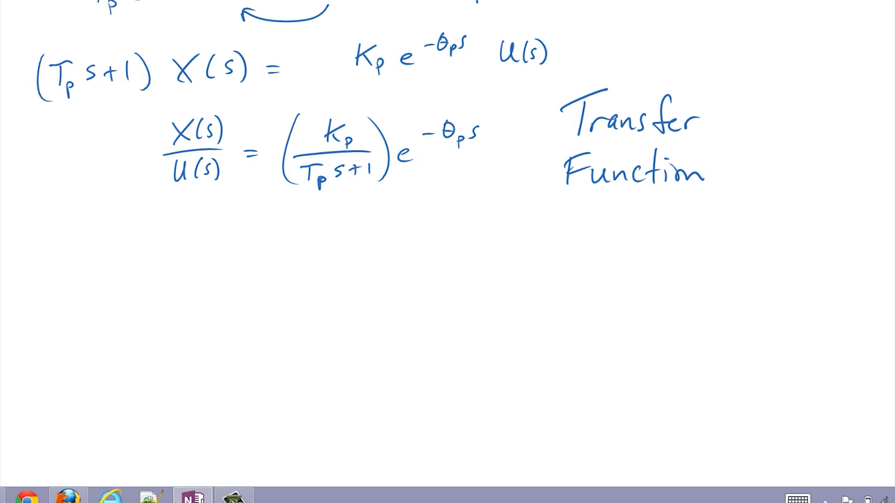
drag(280, 197, 385, 189)
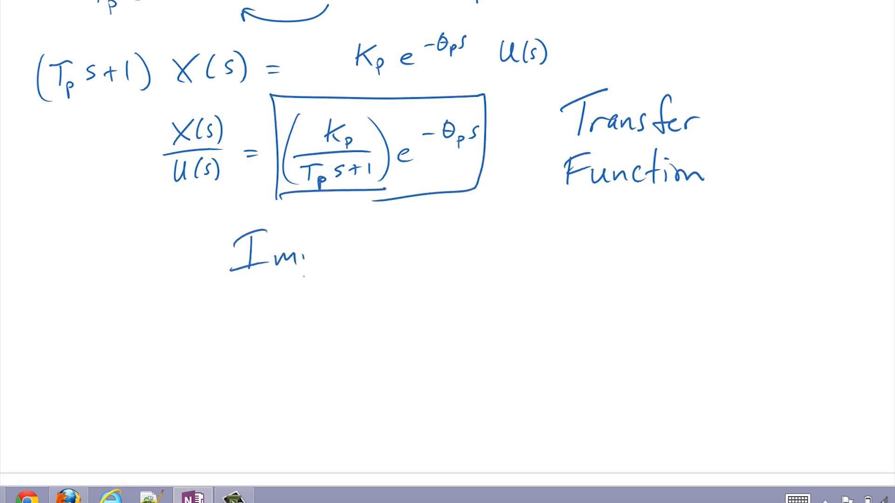
text(Implement in M)
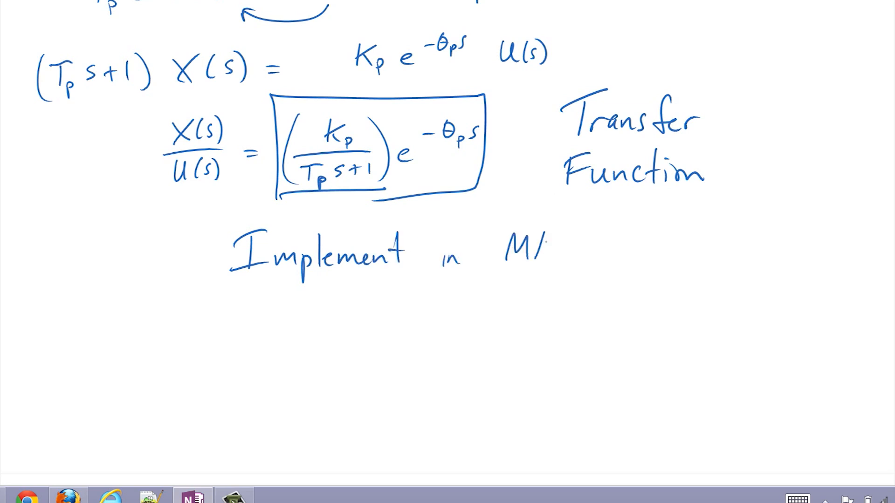
text(MATLAB bloc)
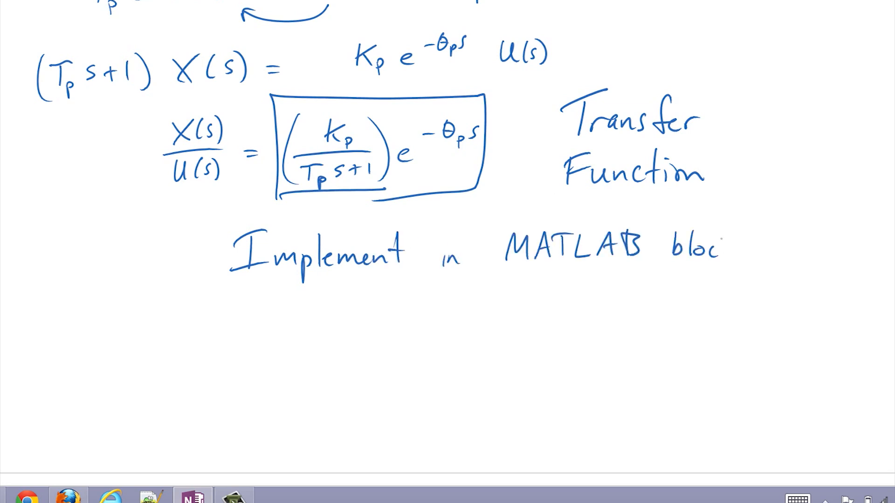
text(block diagram)
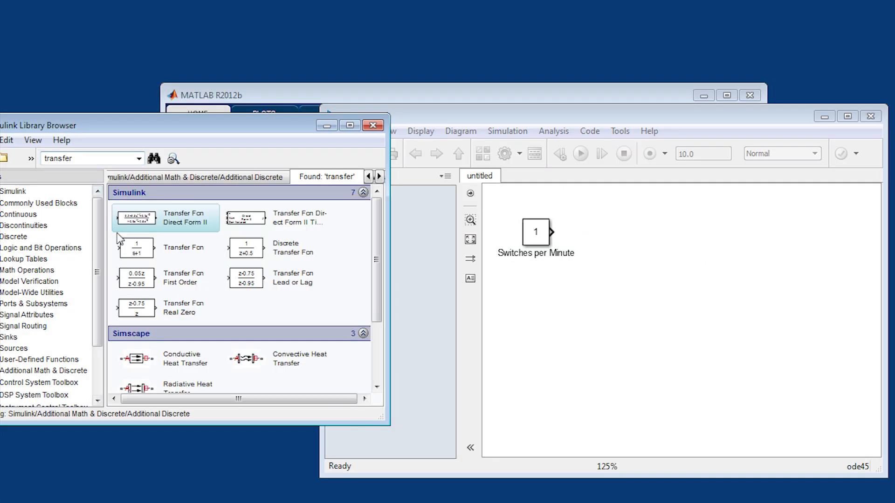
- Add a Transfer Fcn block 0.185/(8.89s+1) and name it Donkey Cart
drag(136, 248, 619, 232)
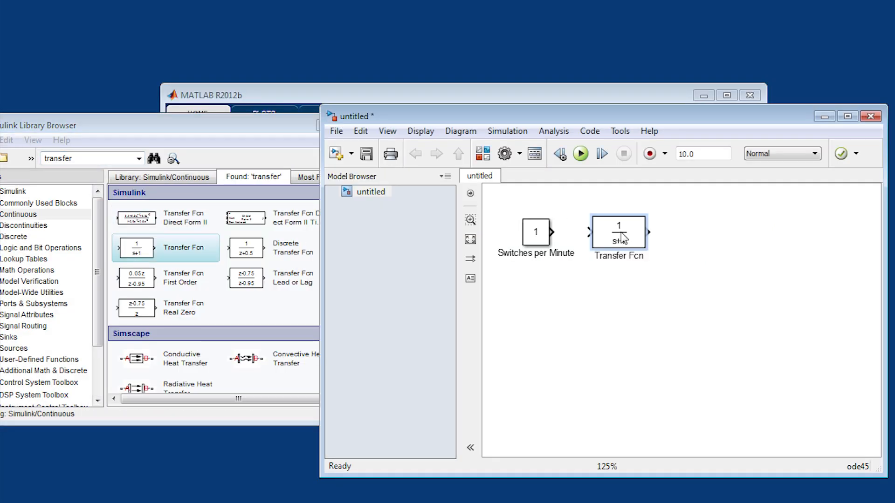
double_click(617, 233)
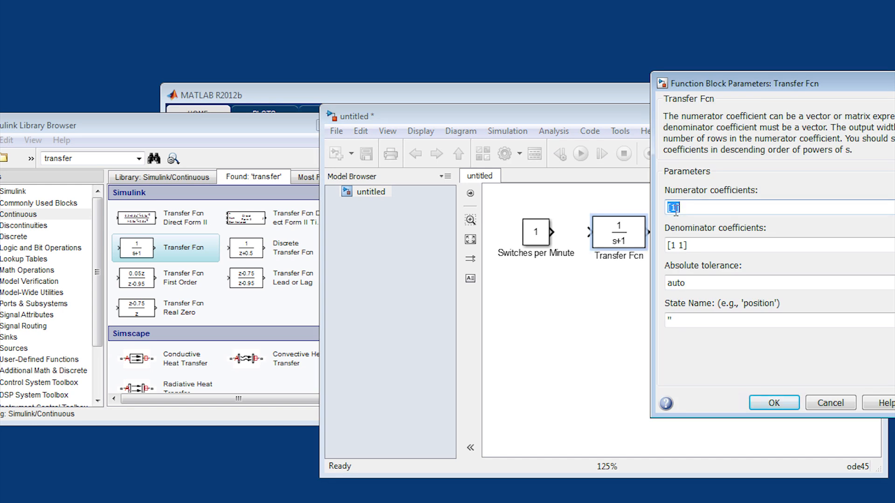
text([0.185])
click(779, 245)
text(8.89)
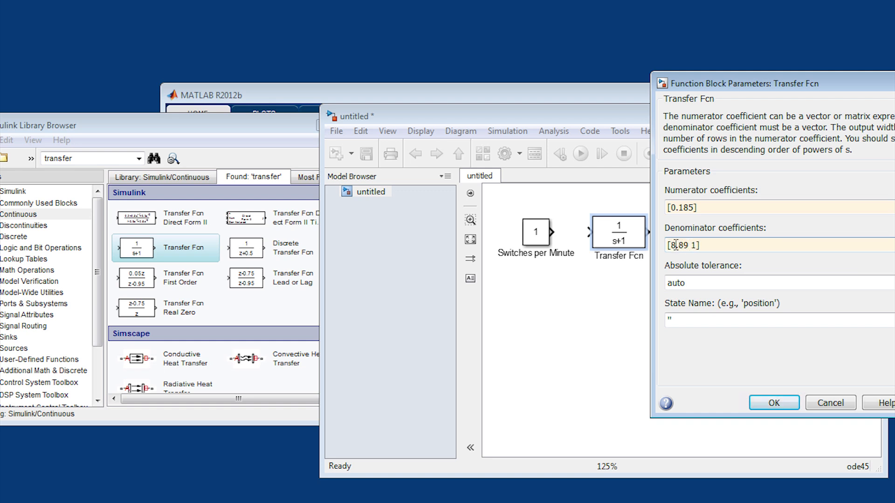
click(773, 403)
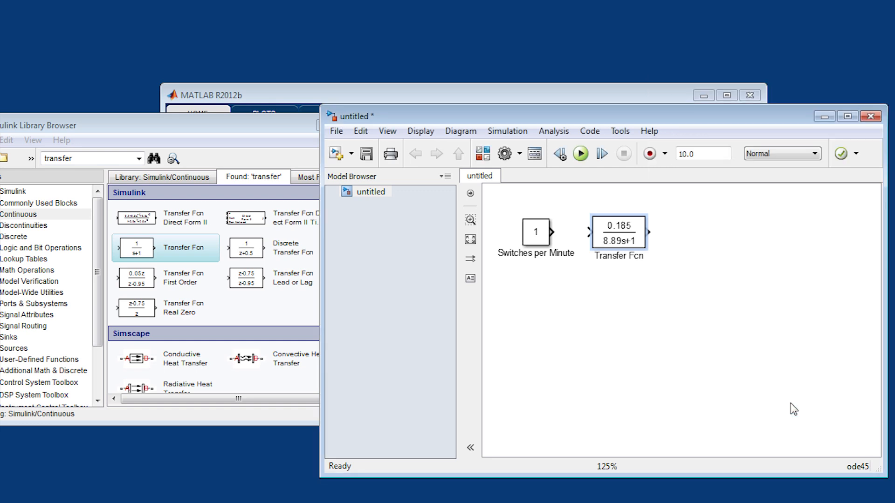
text(Donkey Cart)
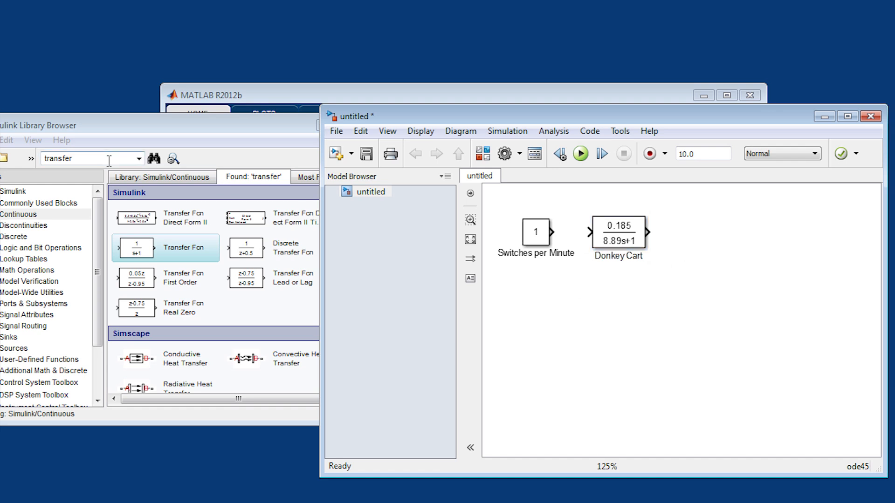
- Add a Scope block after the cart and rename it Velocity
text(scope)
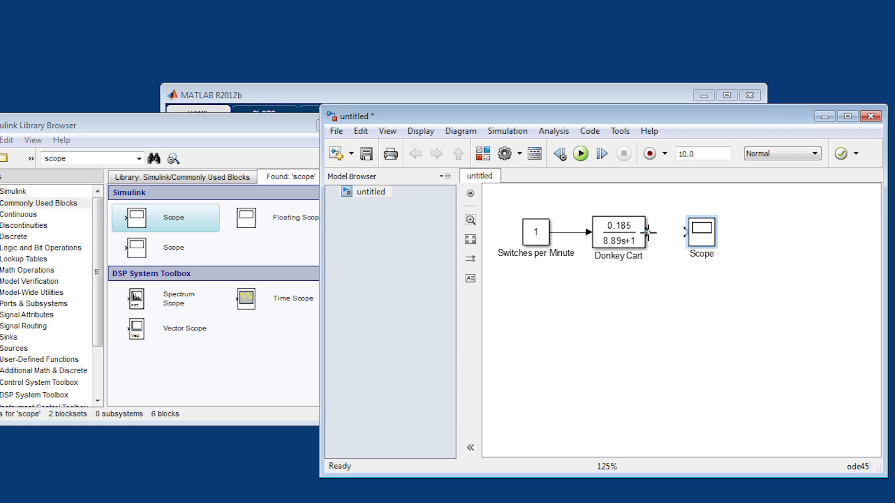
double_click(701, 254)
text(Velocity)
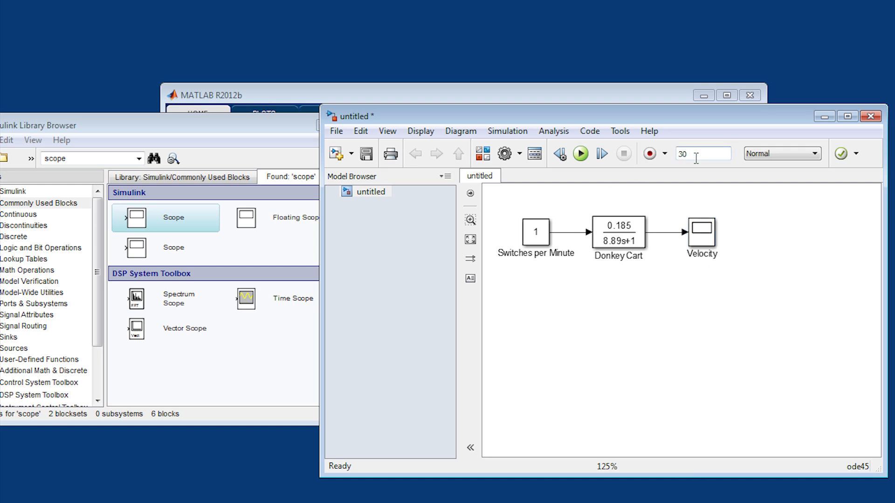
- Set the Switches per Minute constant to 11.8 after a first look at the Velocity scope
click(701, 233)
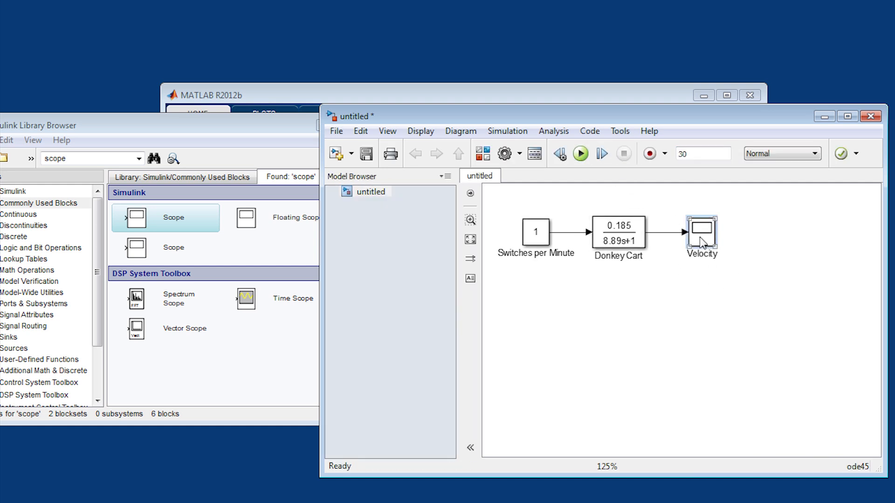
double_click(701, 235)
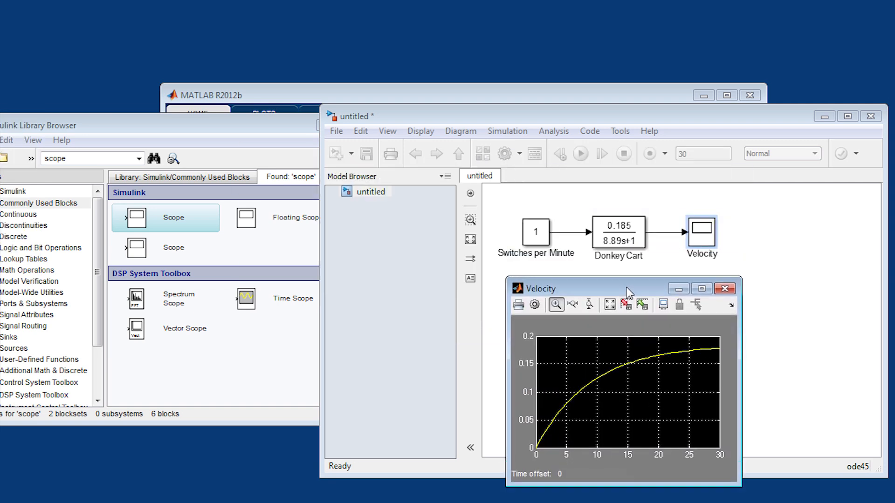
double_click(536, 232)
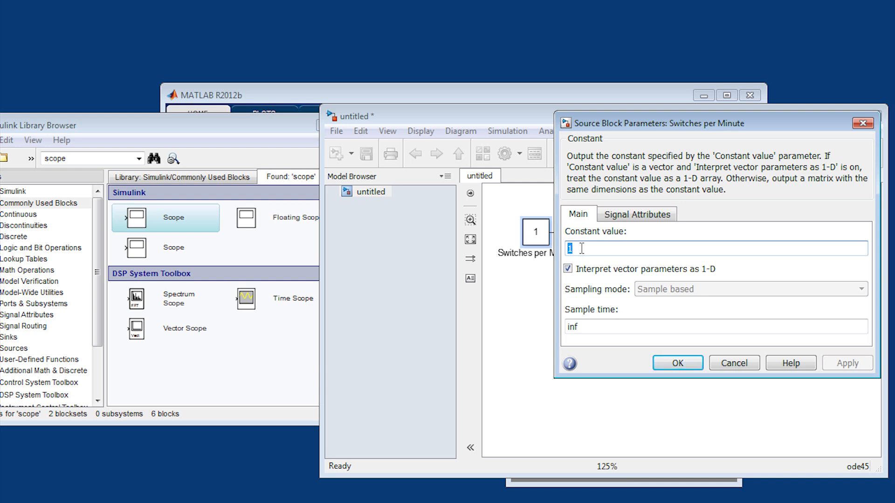
click(677, 362)
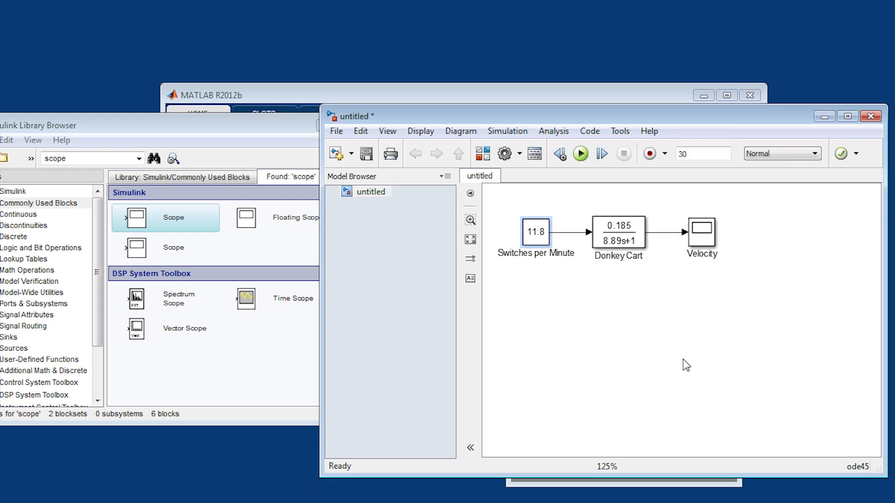
- Run the 30 s simulation and view the rising velocity curve on the scope
click(579, 153)
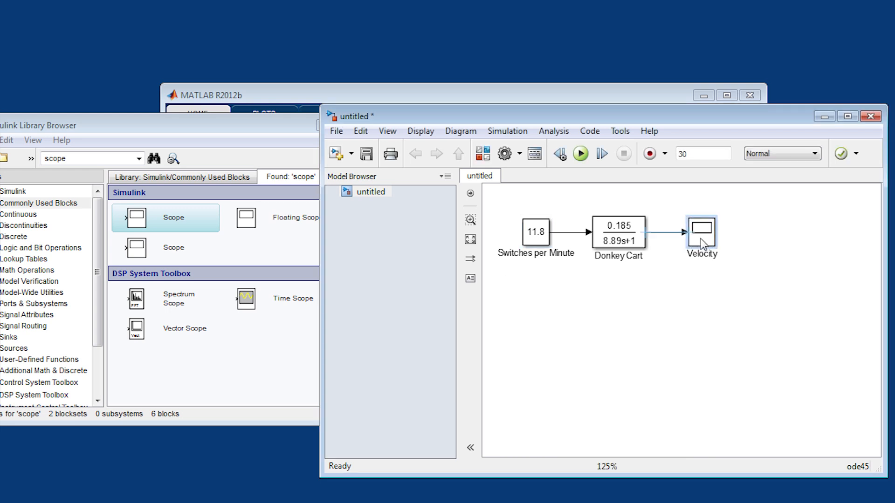
click(714, 231)
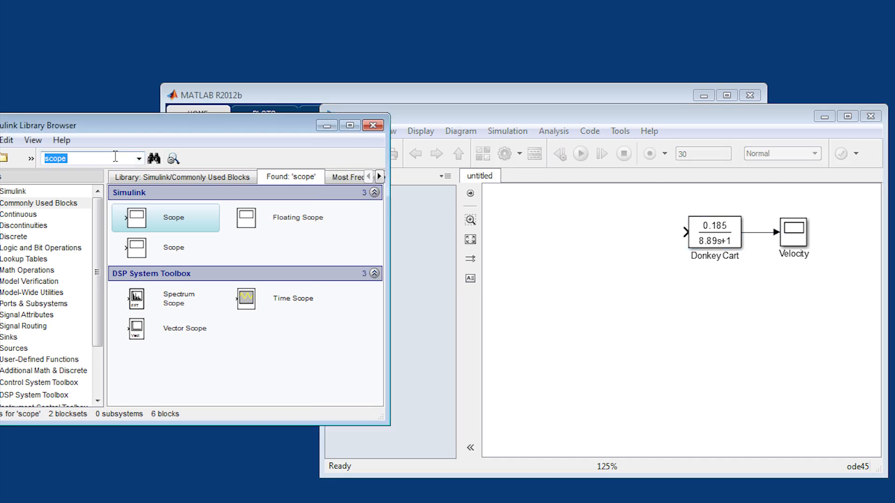
- Replace the constant with a PID Controller with P = 1/0.185 and I = 1/(0.185*8.89)
text(pid)
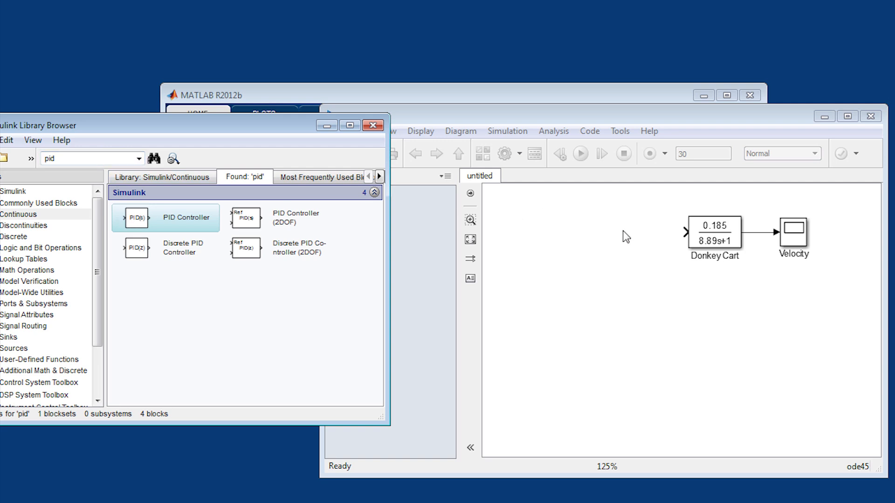
double_click(624, 231)
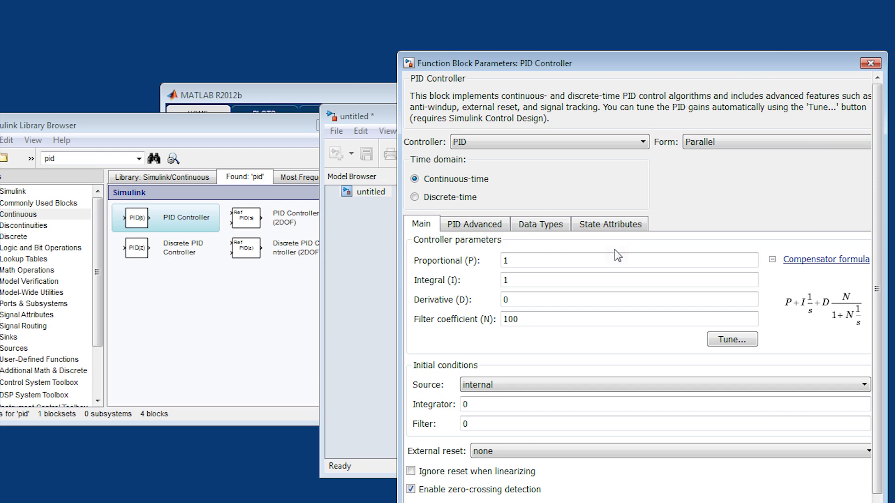
text(/0.185)
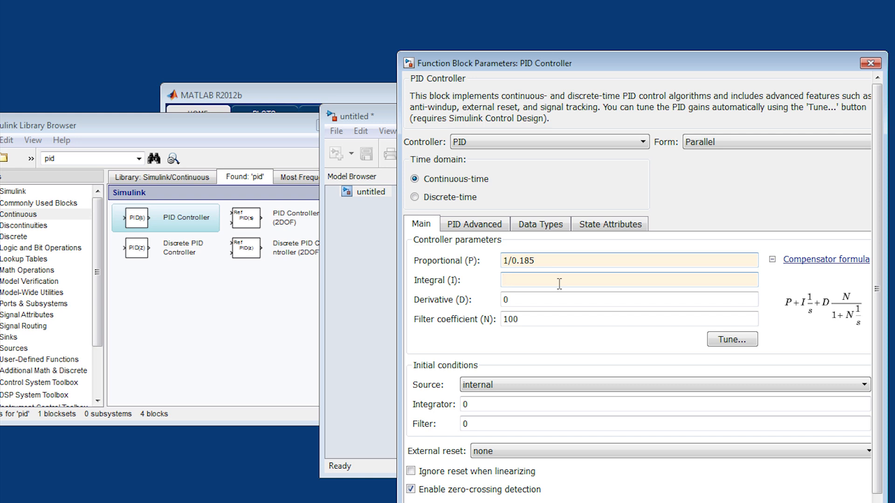
text(1/()
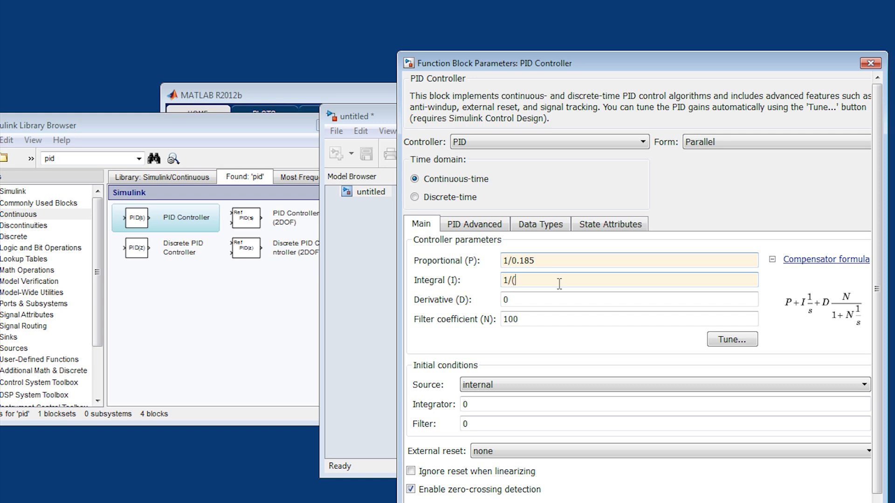
text(0.185*8.89)
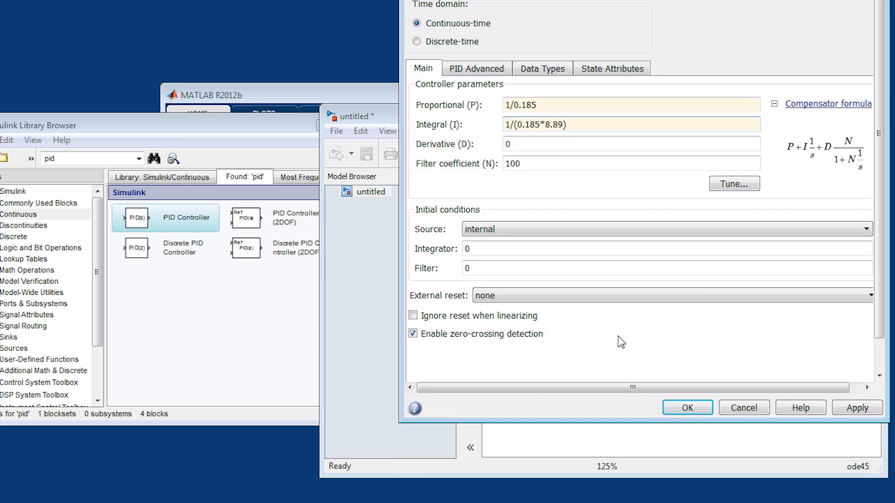
click(687, 407)
text(sum)
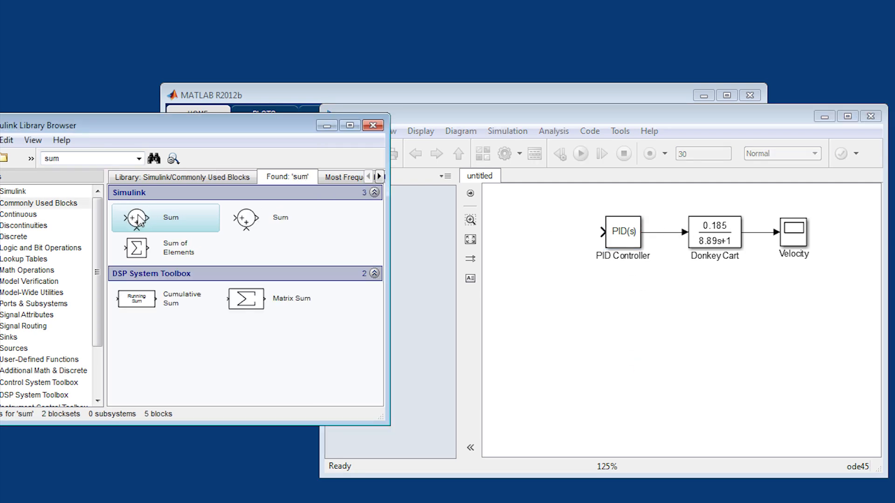
- Add a Sum block with signs +- subtracting the cart feedback, and search for a Constant set point
drag(132, 217, 549, 232)
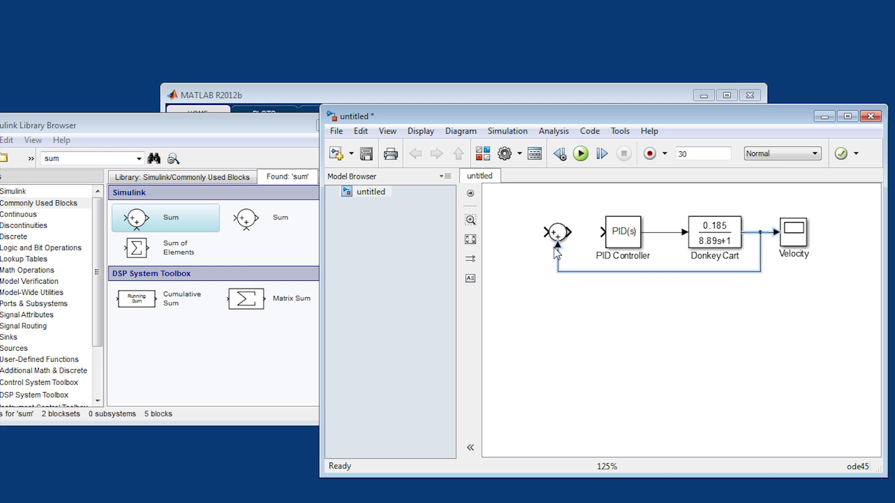
double_click(554, 231)
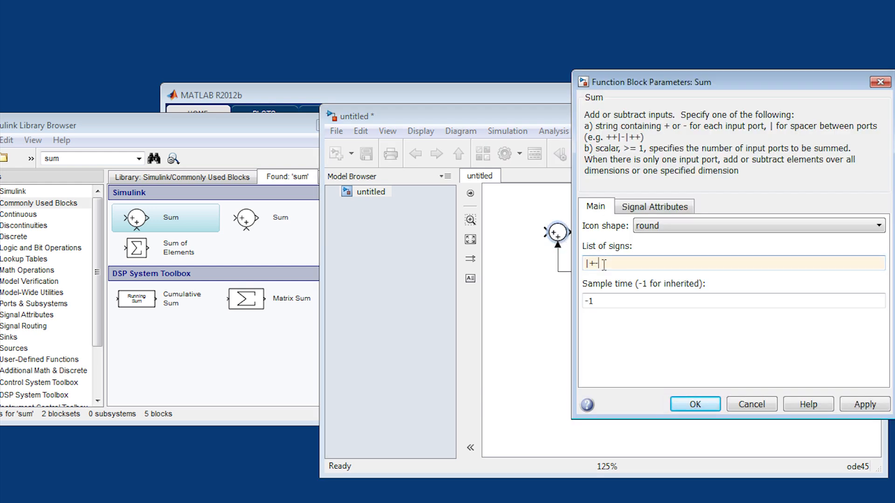
click(694, 404)
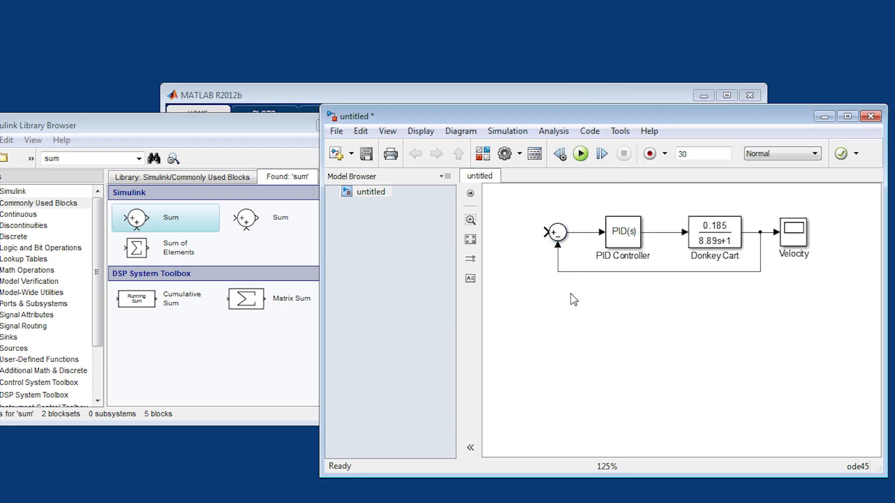
text(constant)
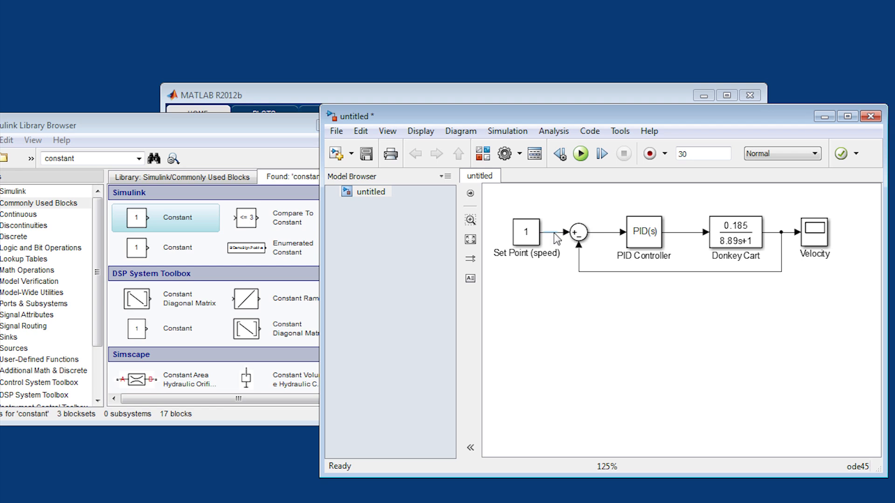
- Set the Set Point (speed) constant to 2.2, run the loop and view velocity rising toward 2.2
double_click(526, 232)
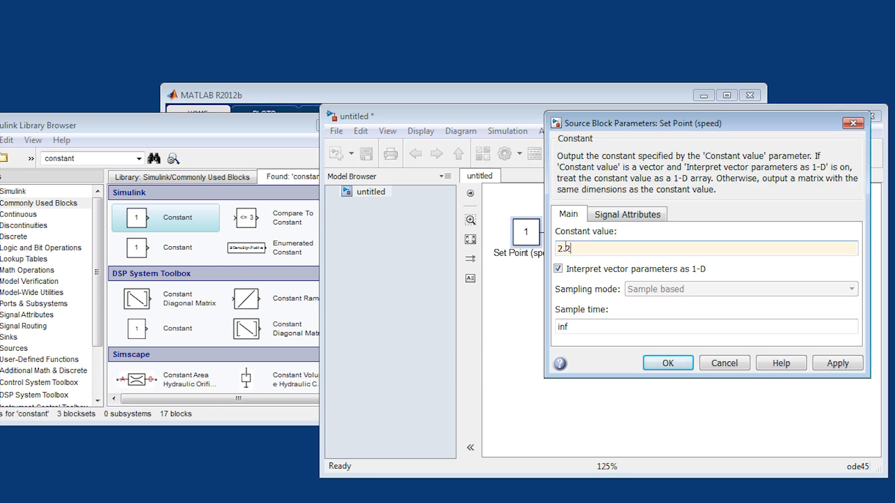
click(668, 363)
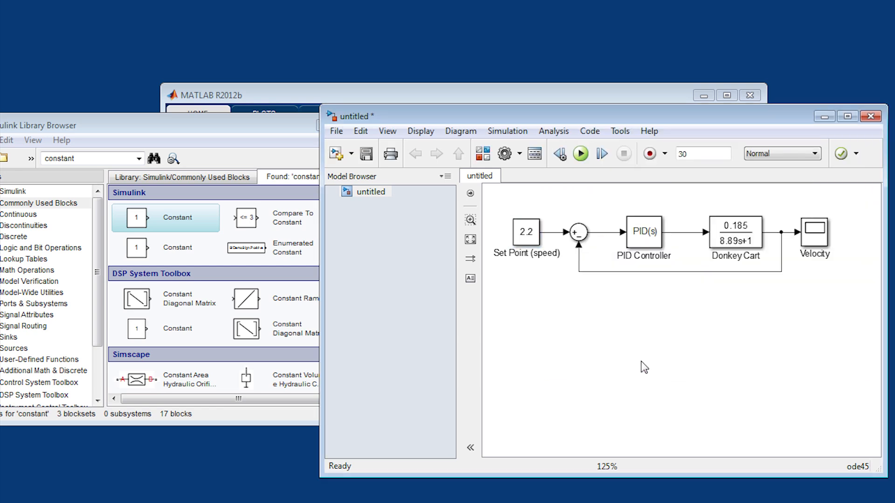
click(815, 235)
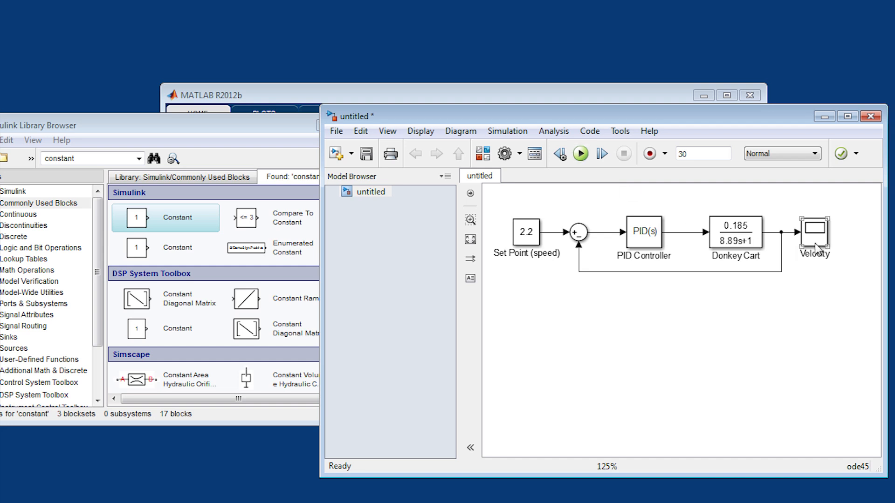
click(580, 153)
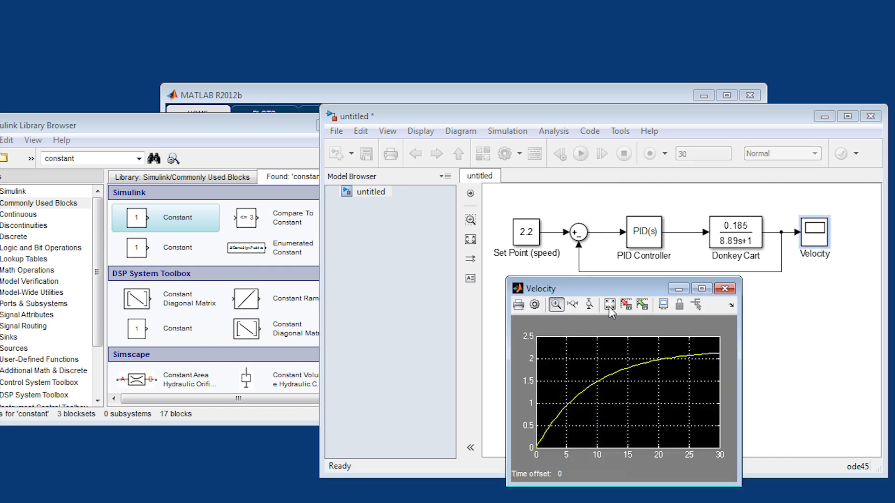
click(725, 289)
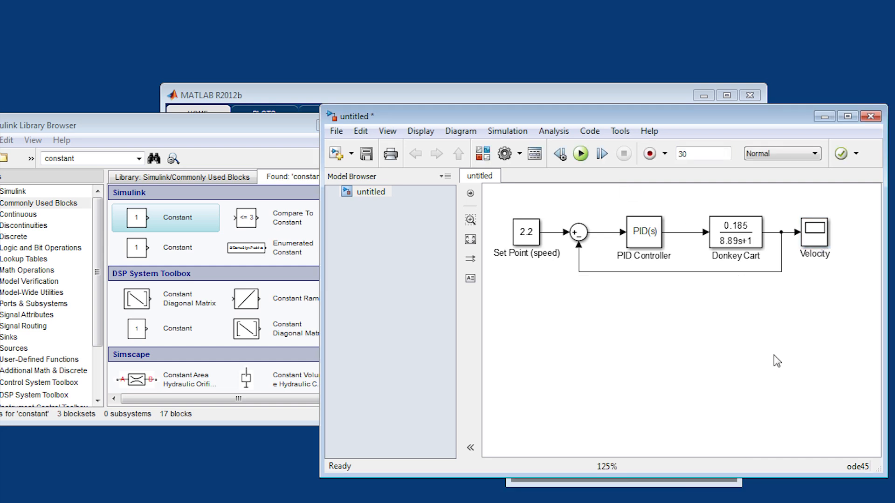
mouse_move(772, 362)
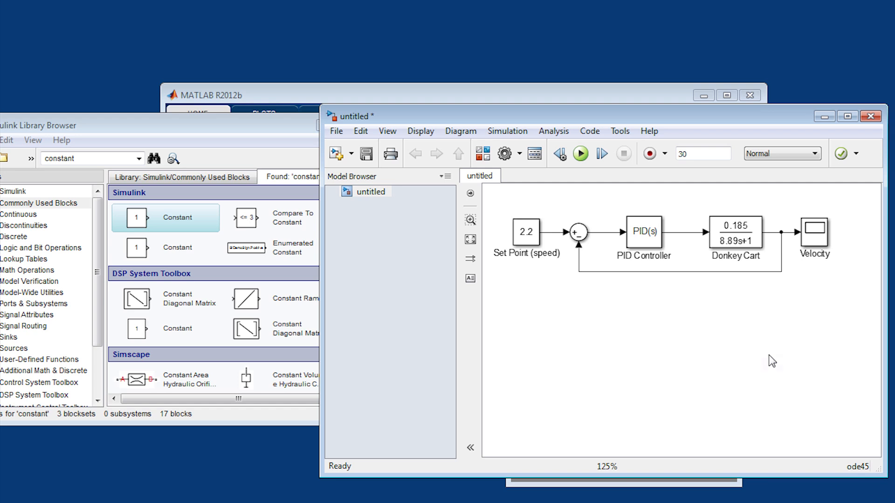
- Change the PID gains to P = 10 and I = 2
double_click(644, 231)
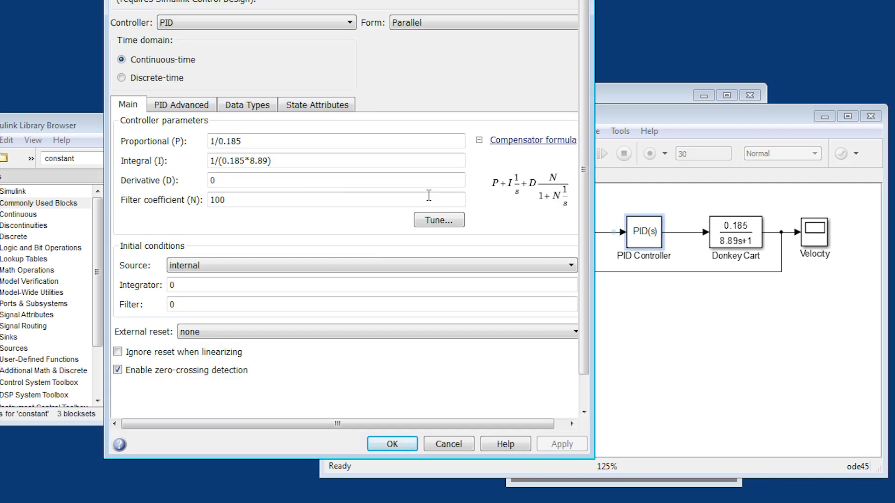
double_click(224, 141)
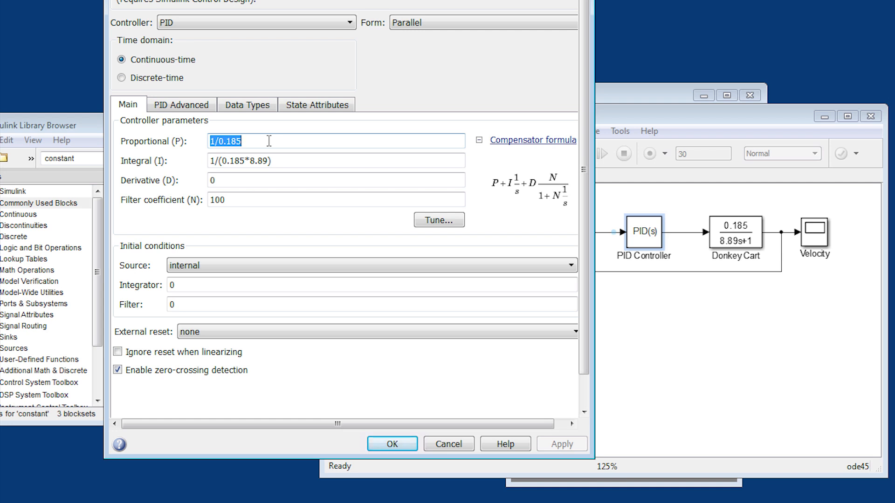
text(10)
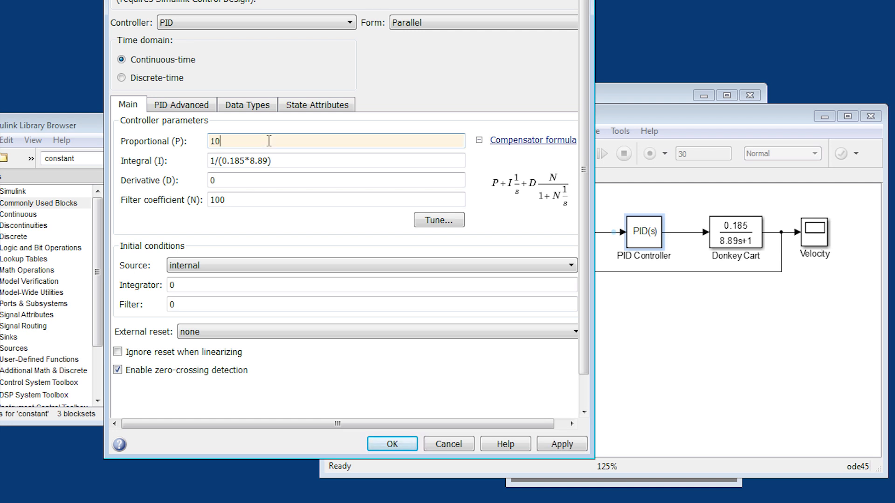
text(2)
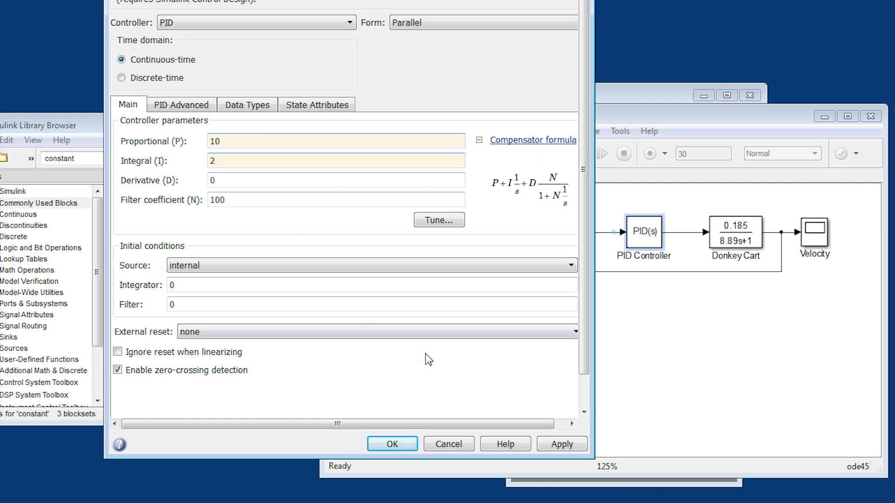
click(393, 443)
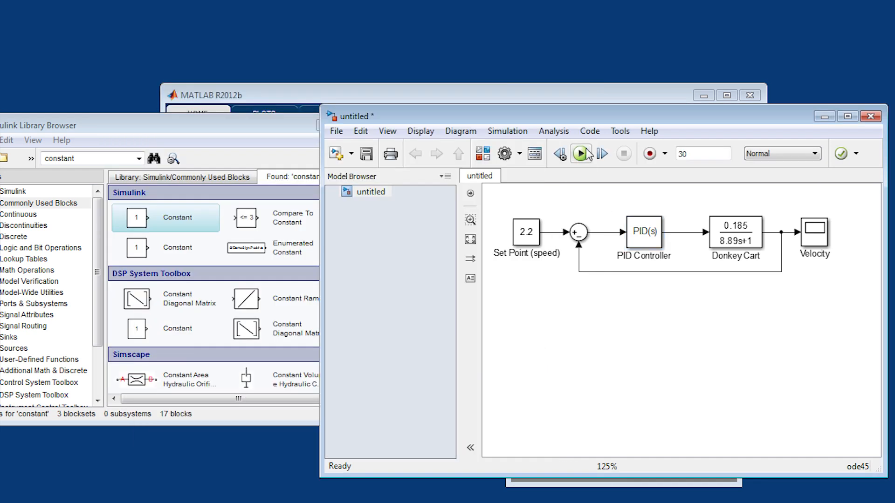
- Run the simulation showing overshoot near 2.3 and select the loop blocks to duplicate
click(580, 153)
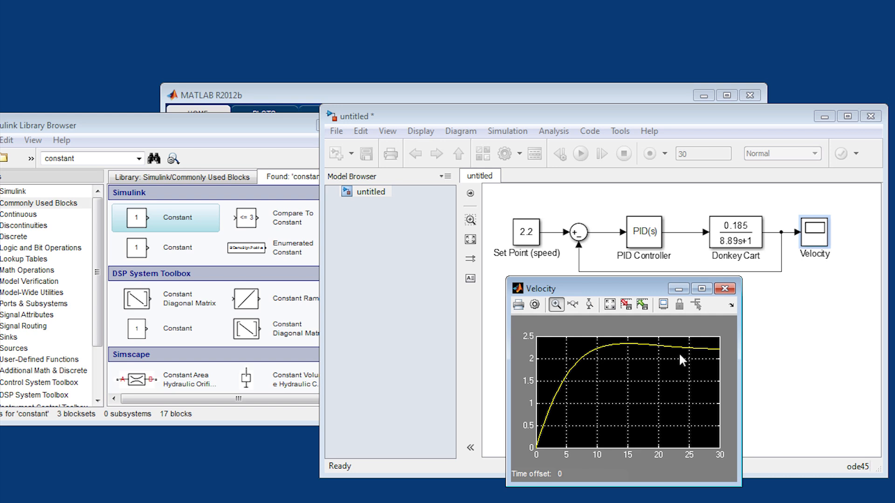
mouse_move(725, 289)
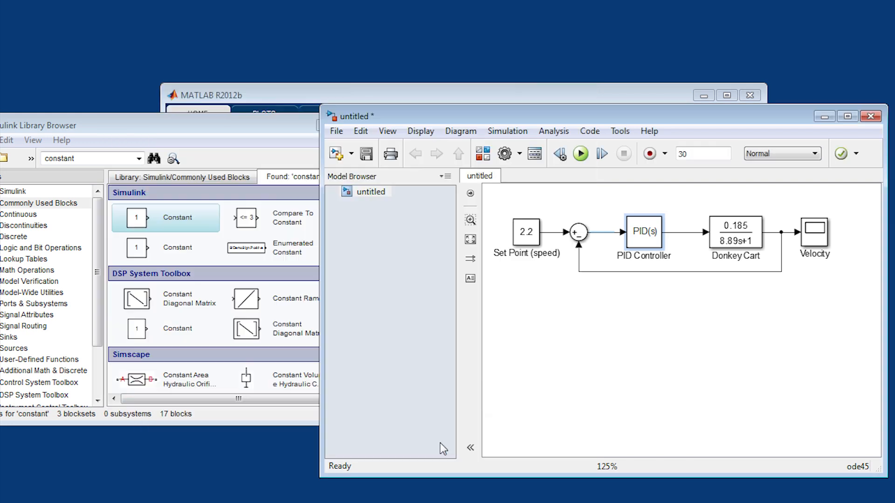
click(814, 233)
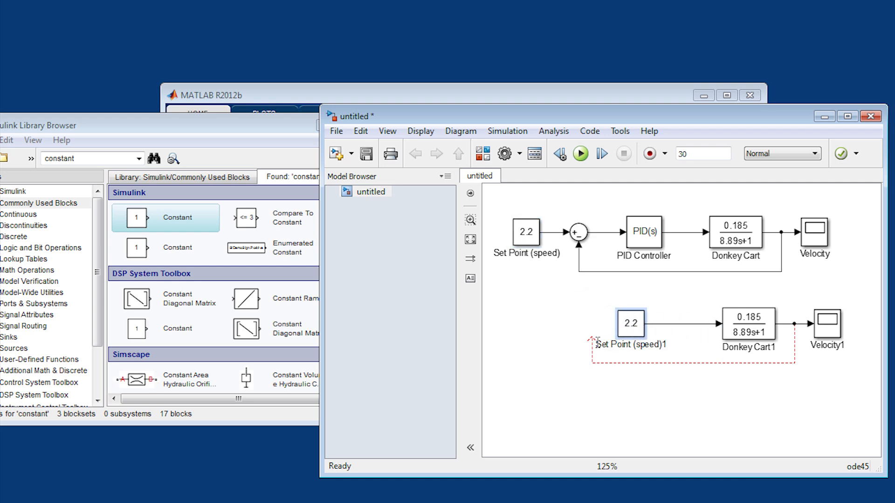
- Rename the copied constant Switches per Minute and move the manual-control chain above the PID loop
text(Switches pe)
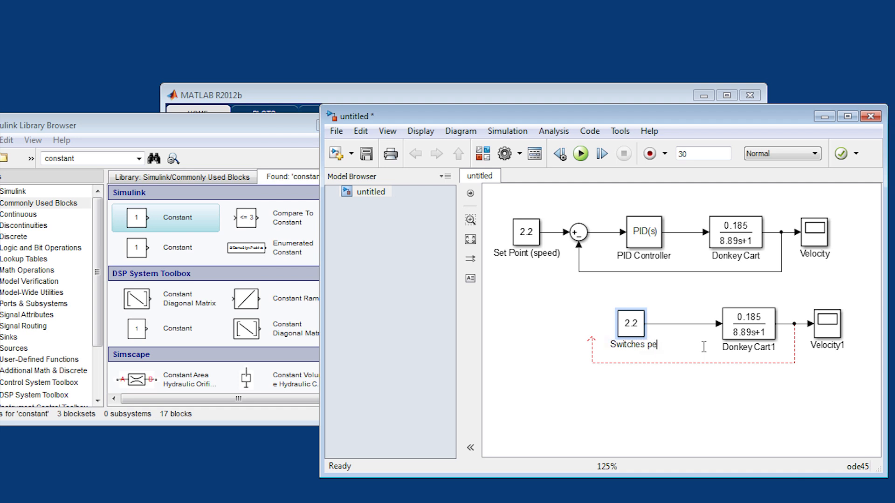
click(706, 370)
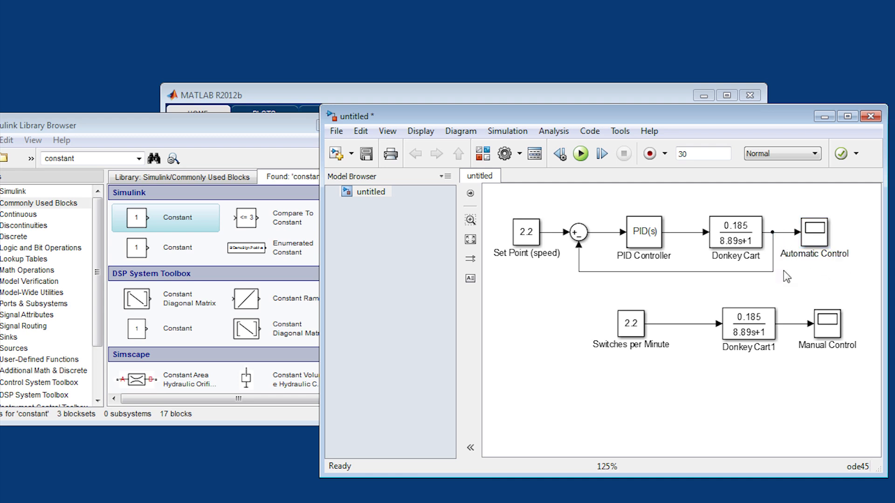
click(826, 327)
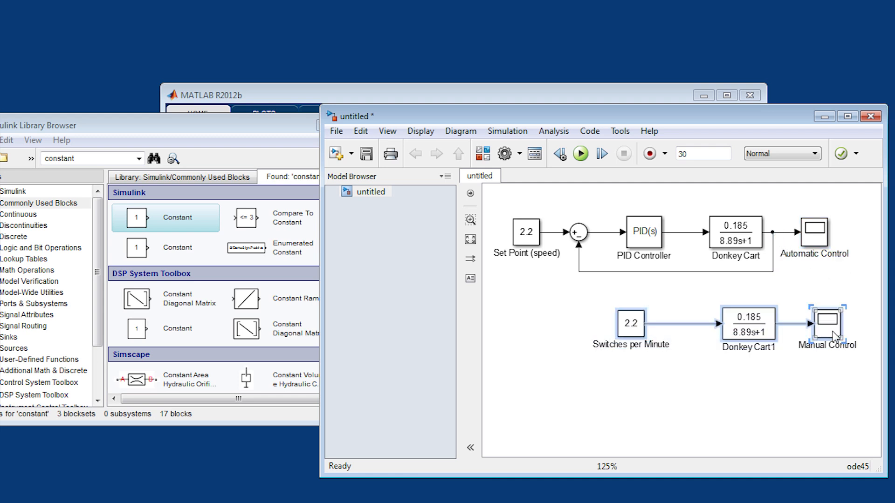
drag(824, 328, 825, 239)
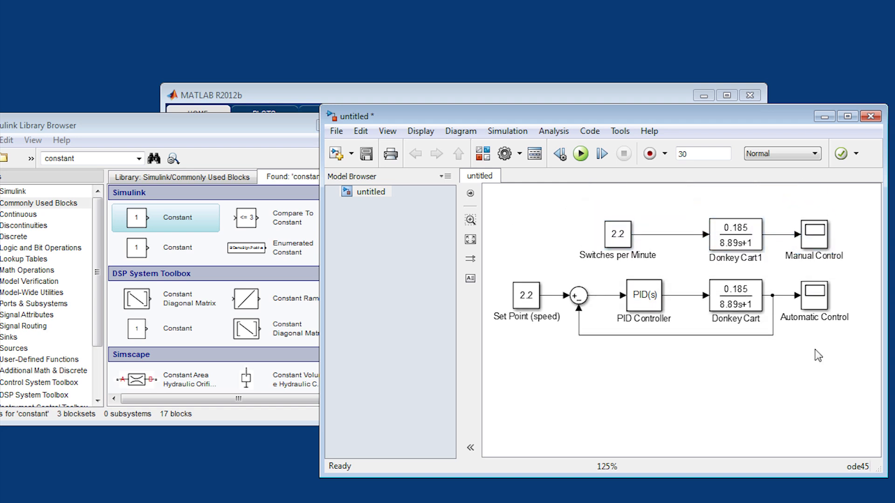
mouse_move(698, 388)
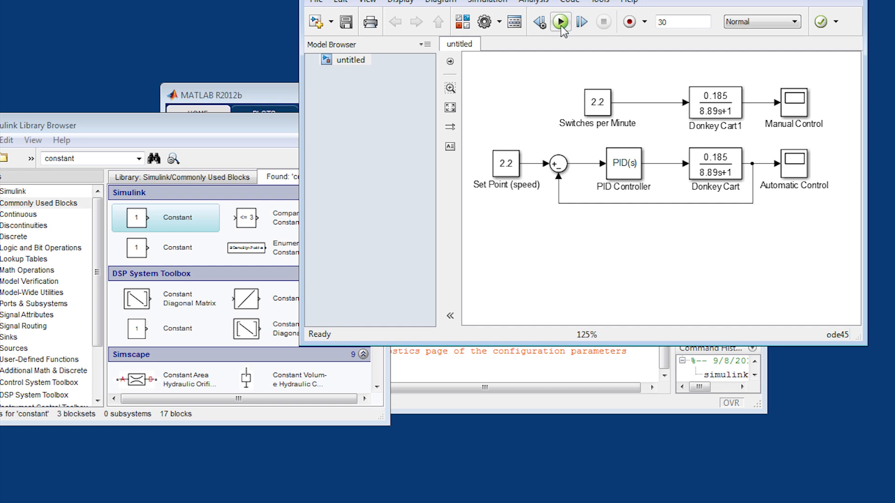
- Set Switches per Minute to 11.8 and run to compare Manual and Automatic Control velocity plots
click(560, 21)
text(11.)
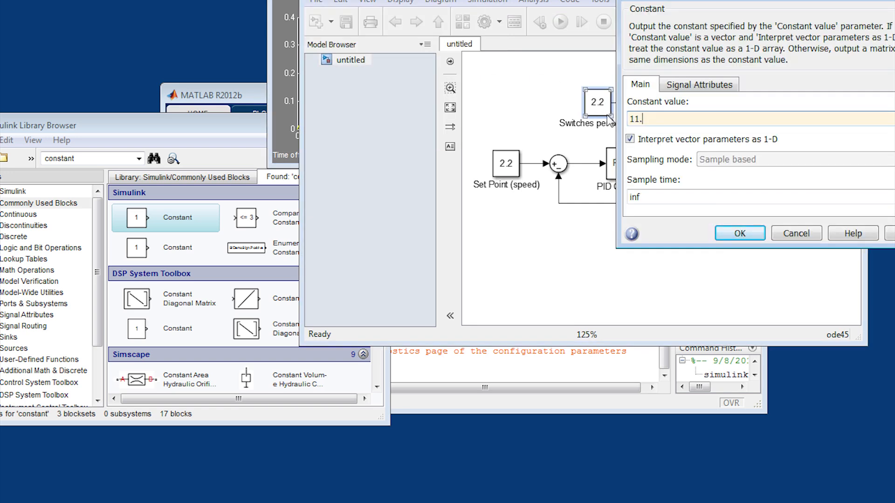
click(740, 233)
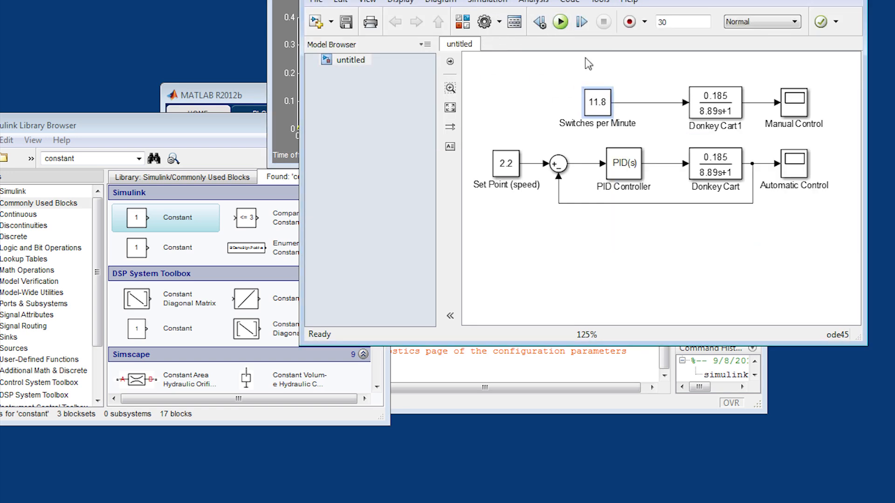
click(564, 22)
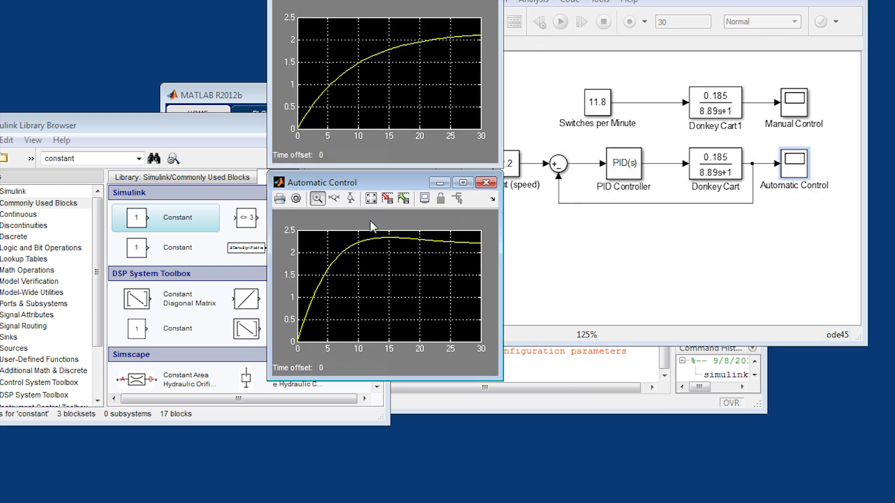
mouse_move(412, 47)
text(Un)
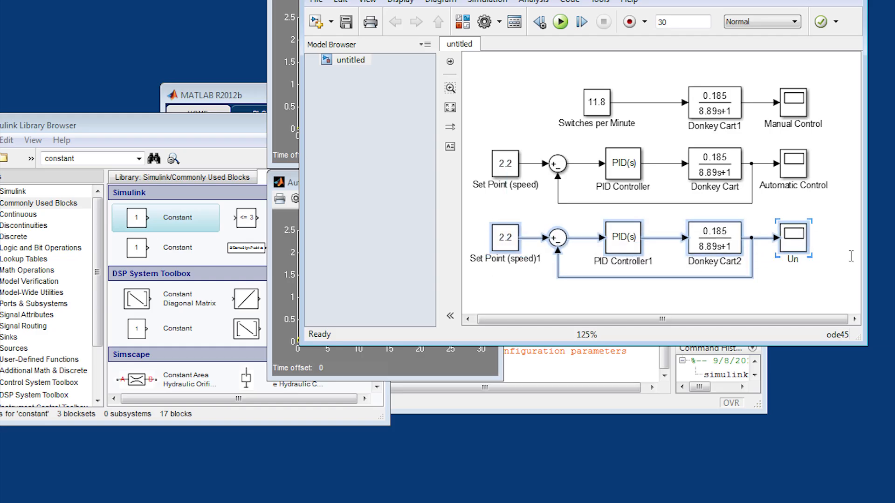
- Rename the third loop's new scope block to Unstable and bring the block library forward
double_click(623, 237)
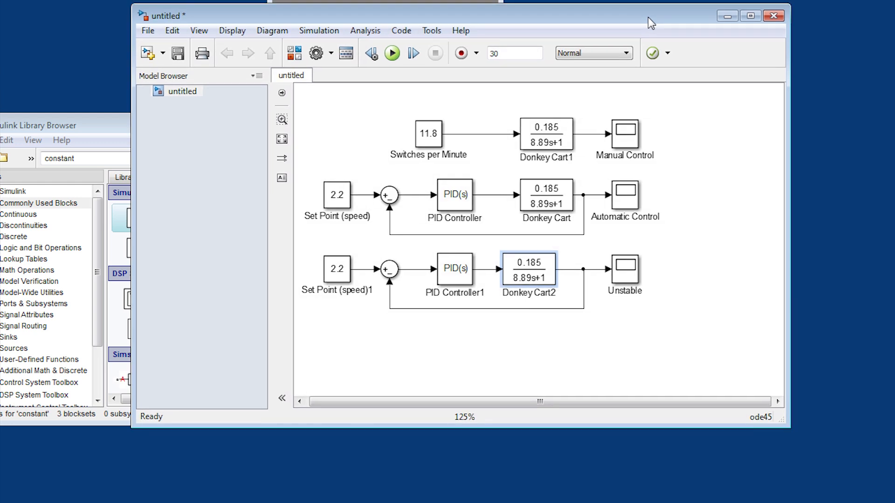
click(624, 135)
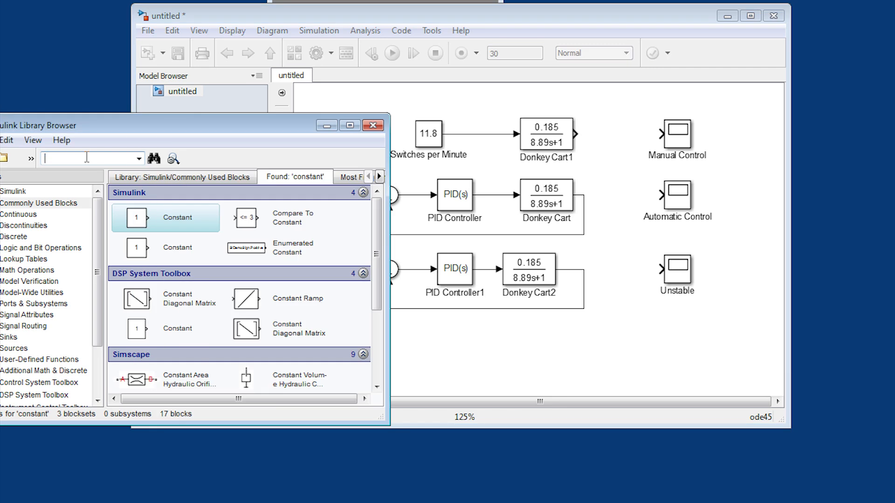
- Add a Transport Delay block before a scope and set its Time delay to 2 seconds
text(delay)
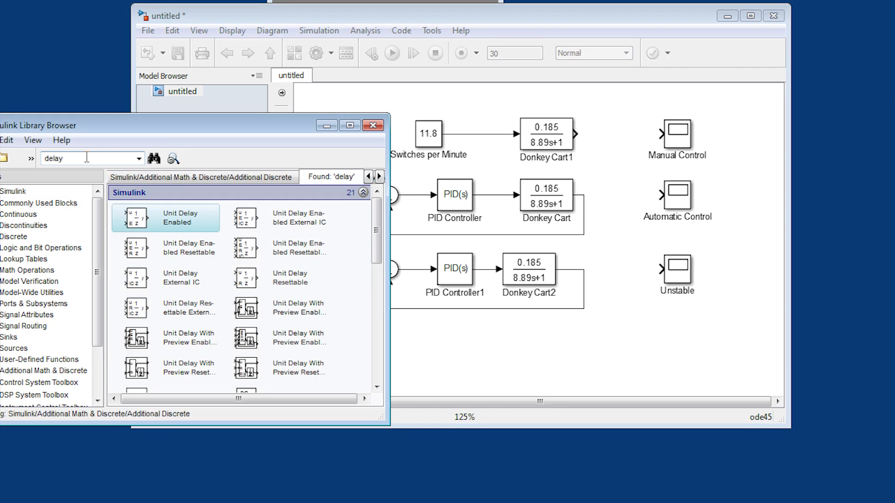
scroll(down, 3)
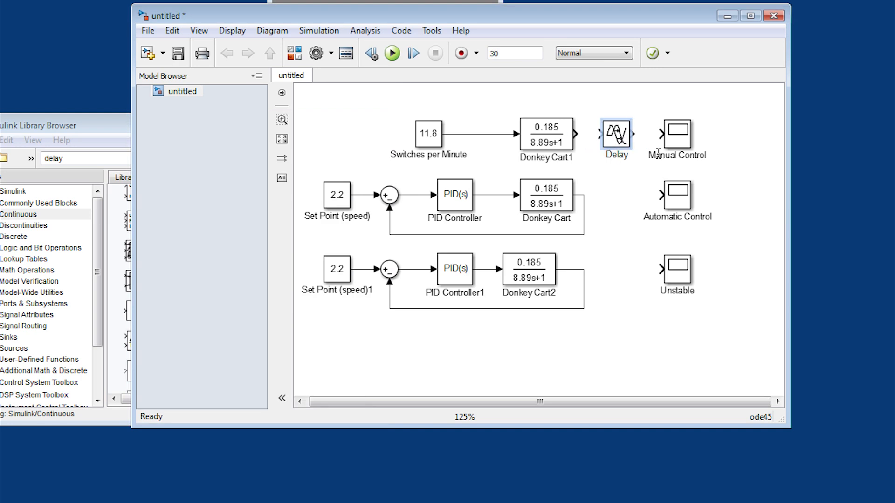
double_click(616, 135)
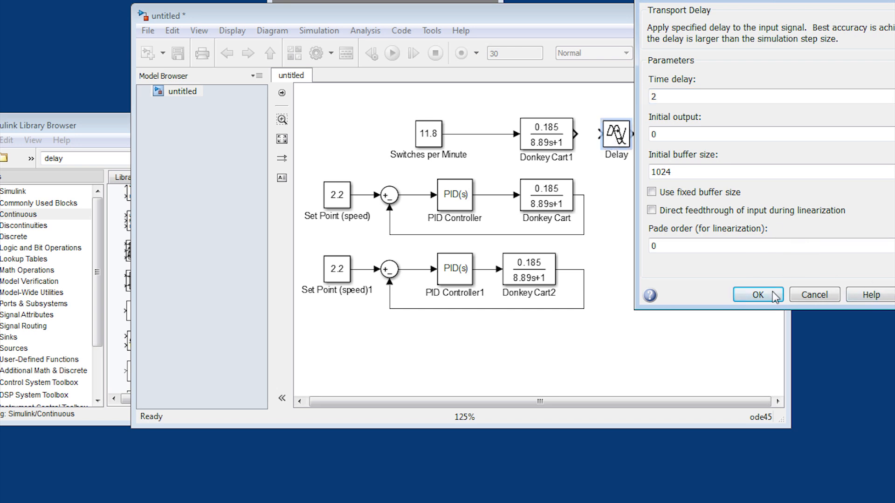
click(759, 294)
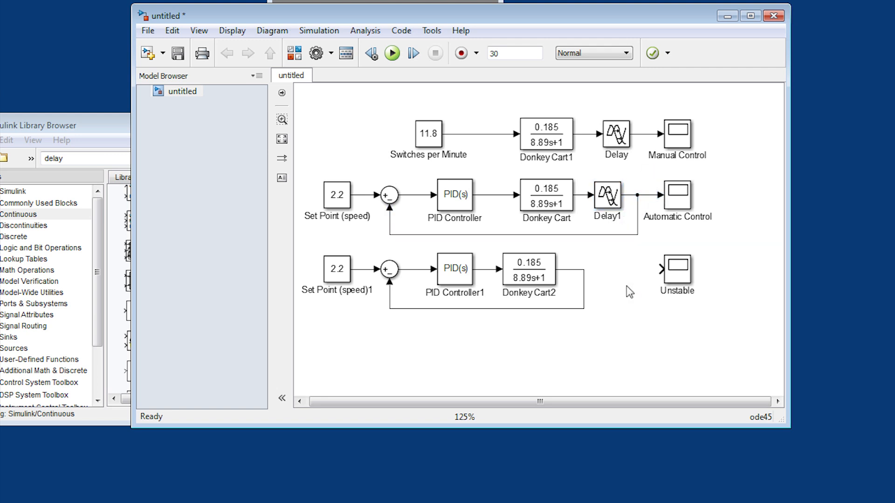
- Copy a third delay block and move it into the unstable loop
click(610, 195)
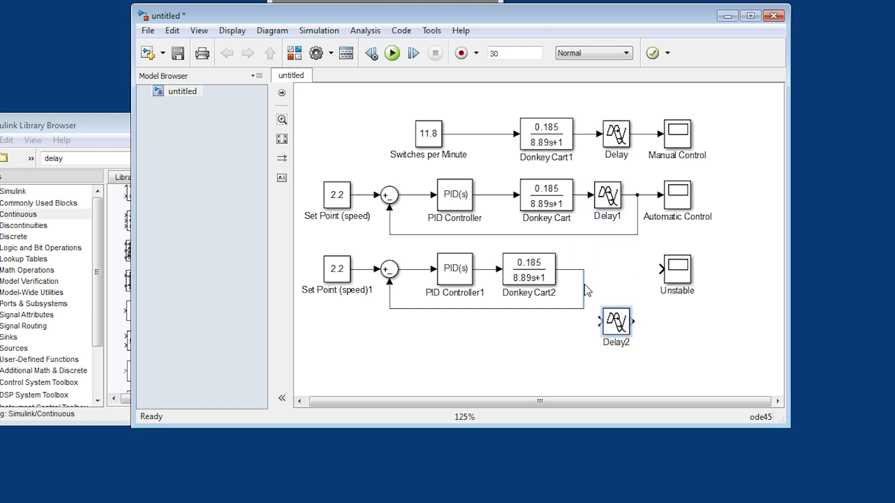
drag(615, 326, 596, 269)
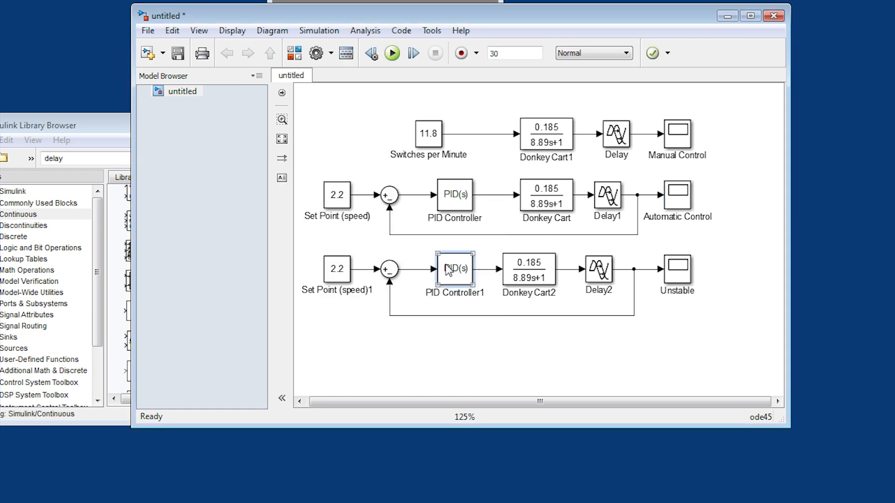
- Set PID Controller1 gains to P=10 and I=5 and confirm
double_click(457, 268)
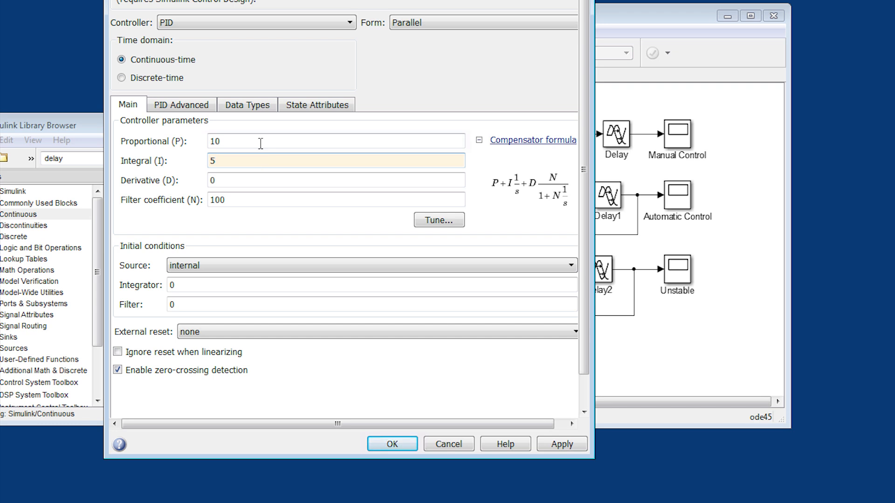
click(392, 443)
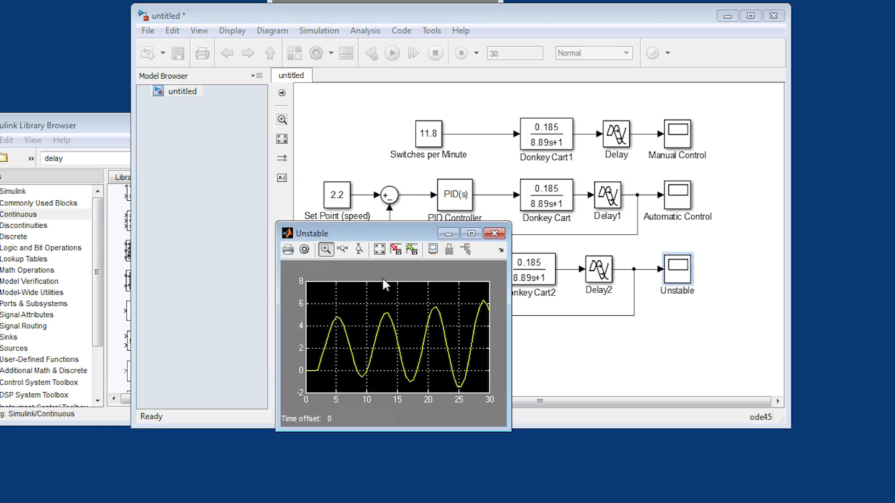
mouse_move(490, 248)
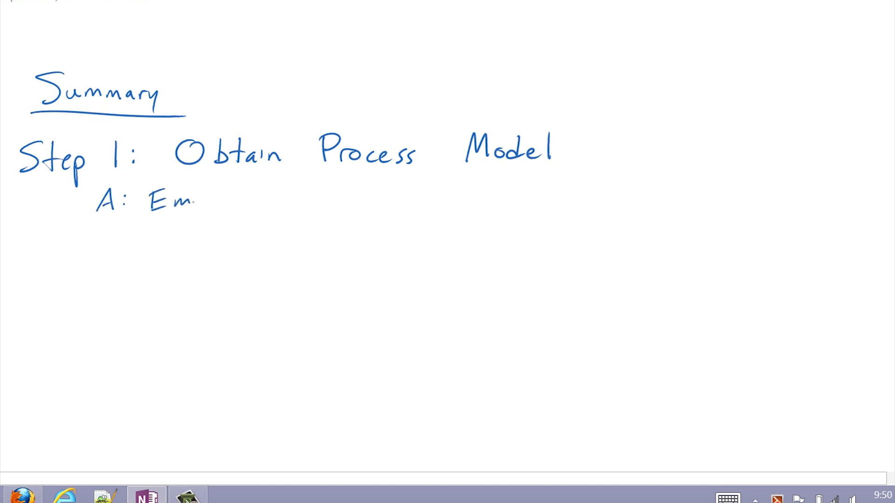
- Handwrite Step 1 options: A: Empirical (requires process data) and B: First Principles (equations)
text(Empirical)
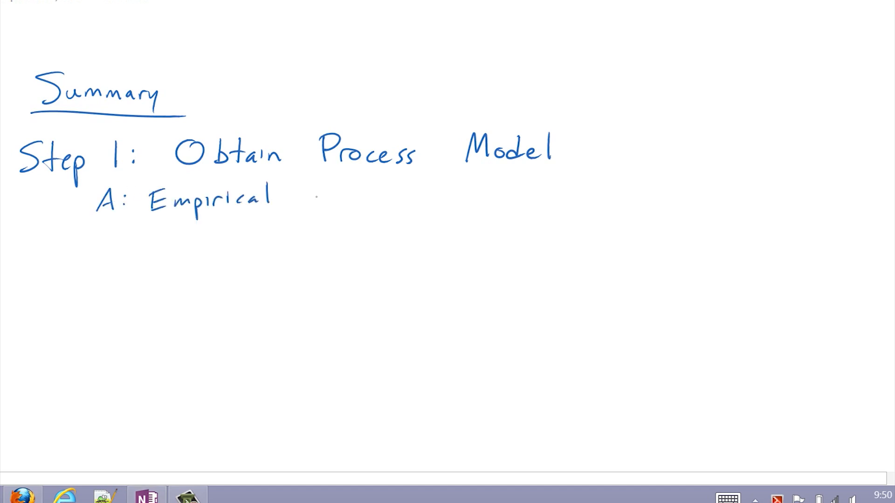
text(B: First Pi)
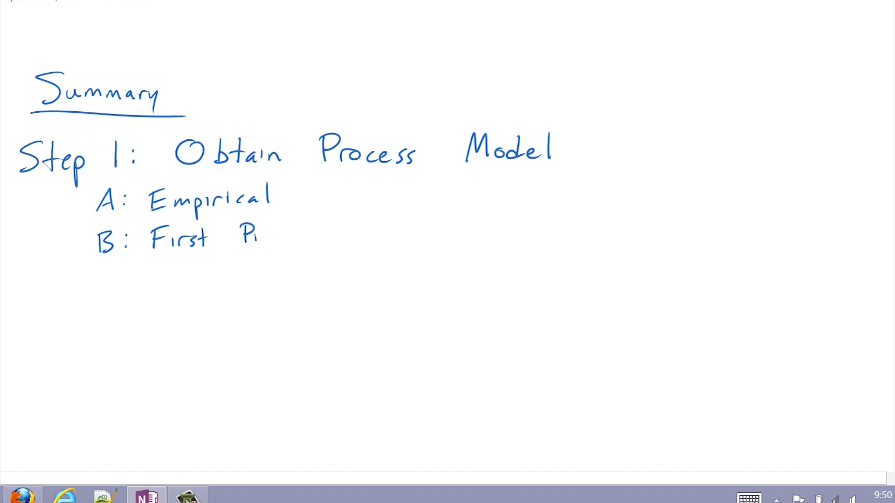
text(Principles)
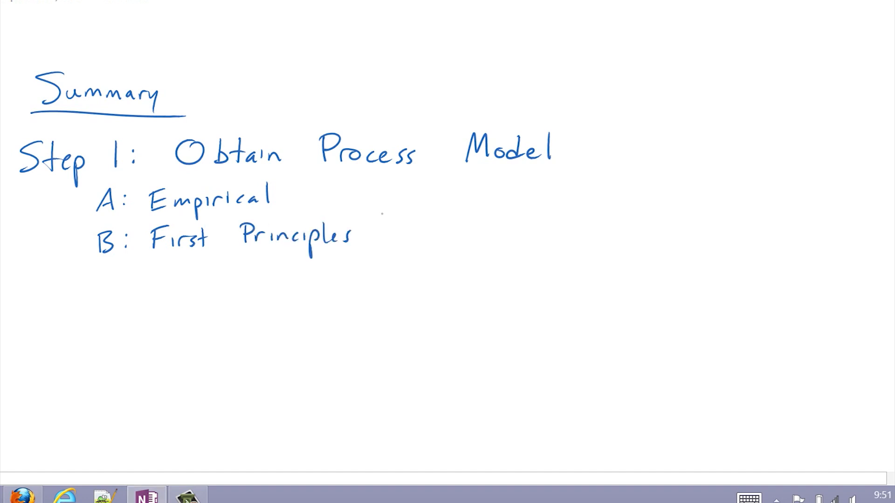
text((equations)
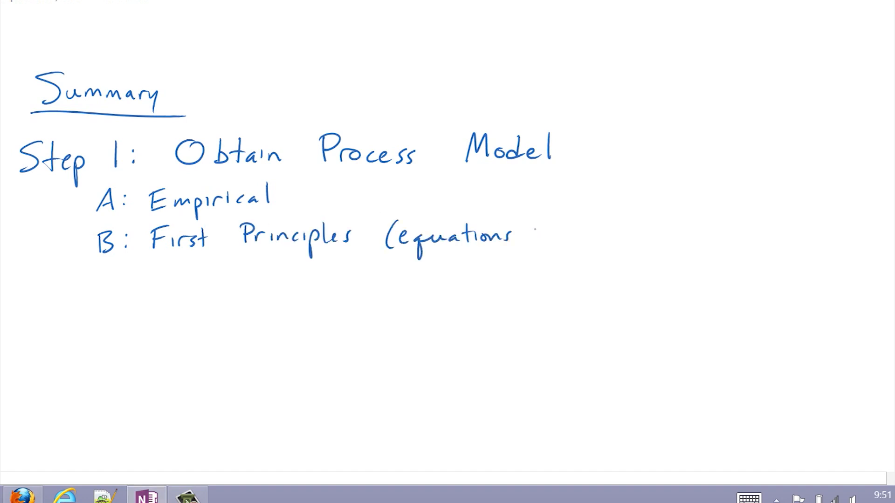
text(from balance eqns, etc.)
click(186, 197)
text( (requires)
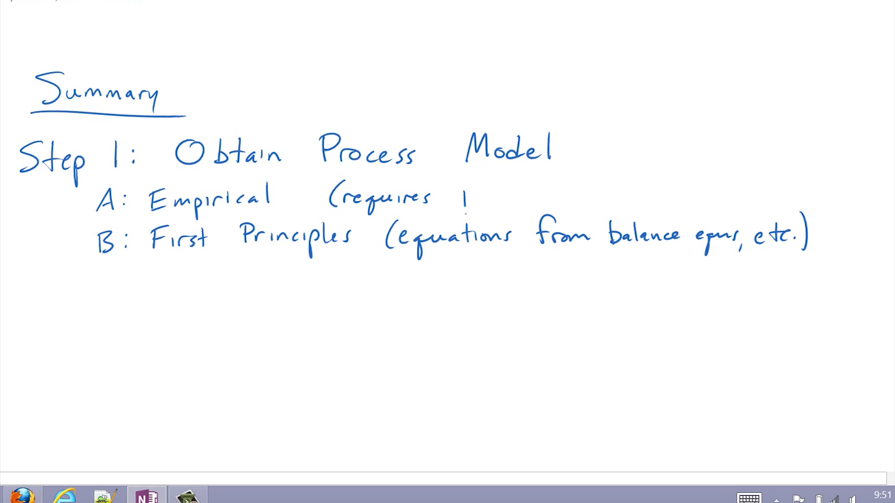
text(process data)
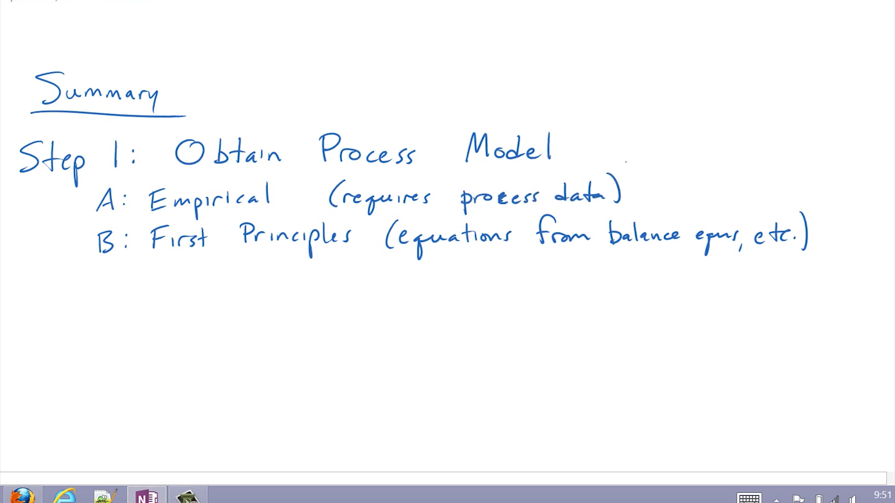
- Handwrite Step 2: Approximate model as First Order Plus Dead Time (FOPDT), with Kp, τp, θp
text(Step 2:)
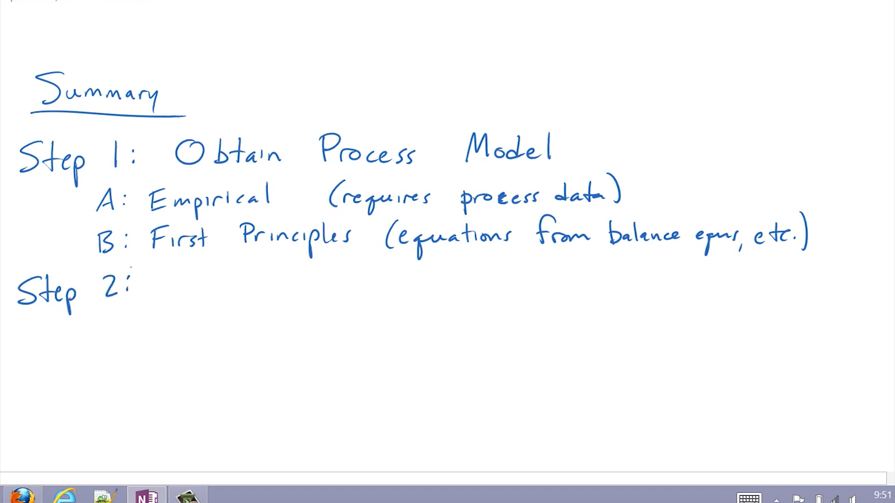
text(Approximate model as)
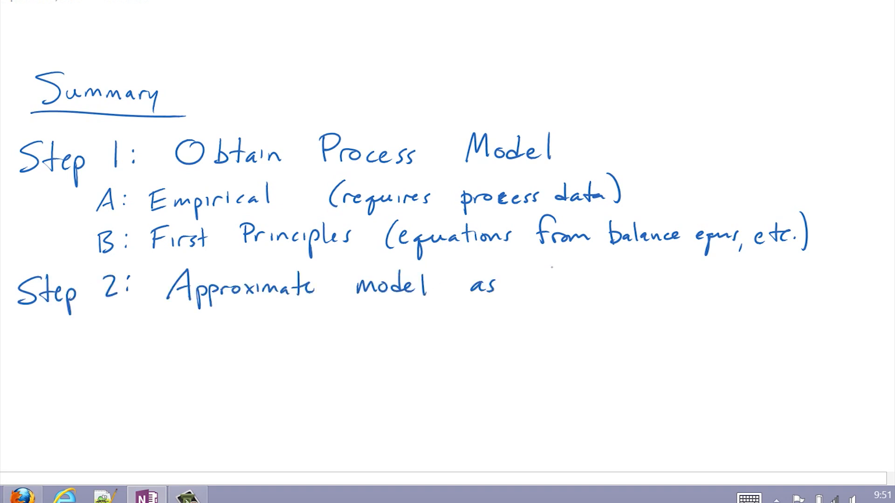
text(First O)
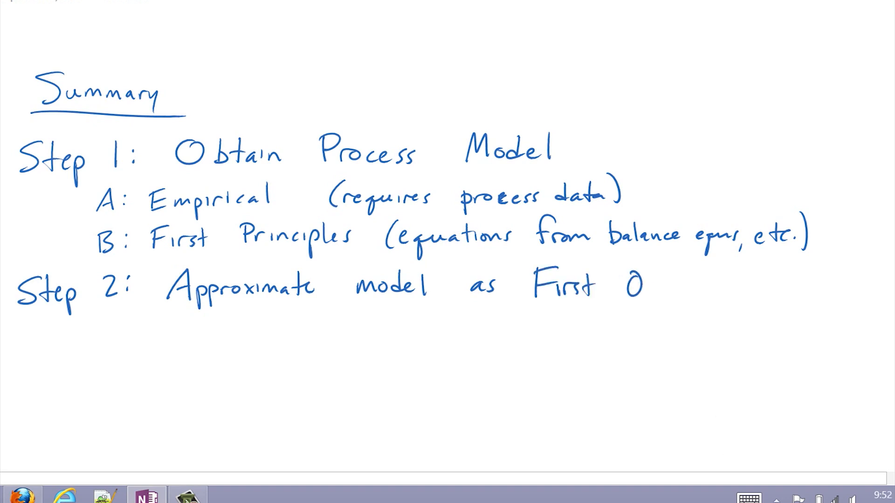
text(rder Plus Dead)
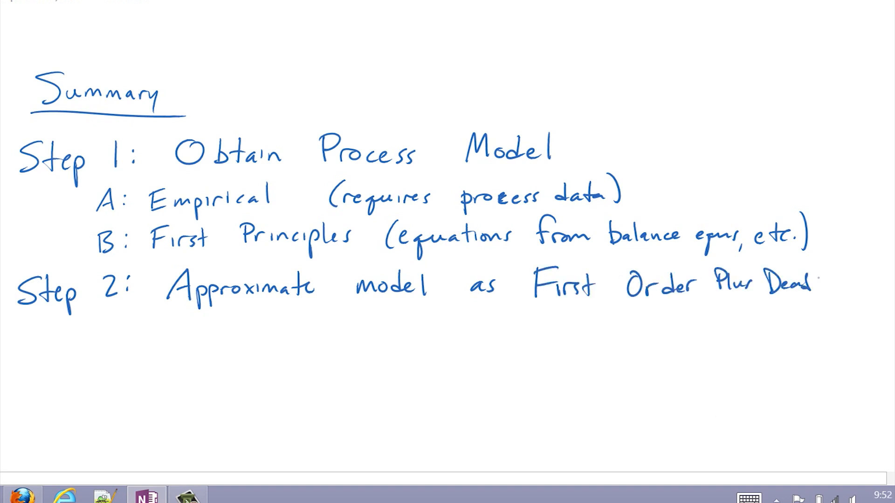
text(Time (FO)
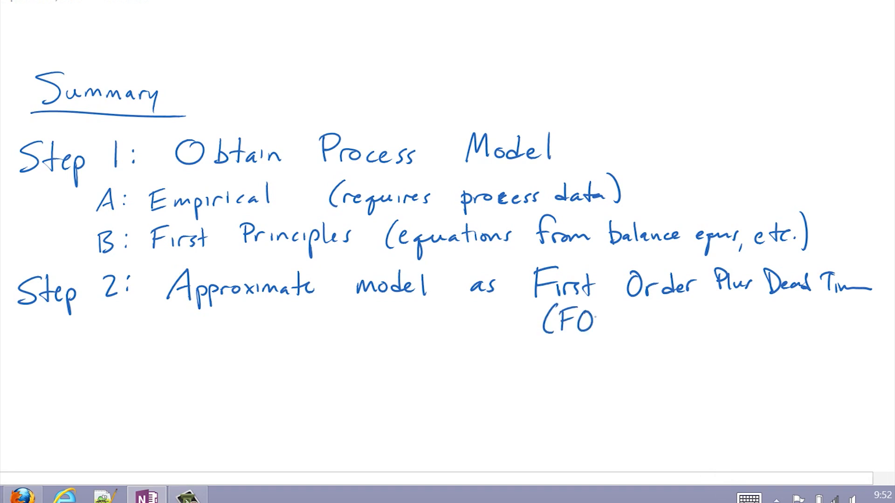
text(PDT))
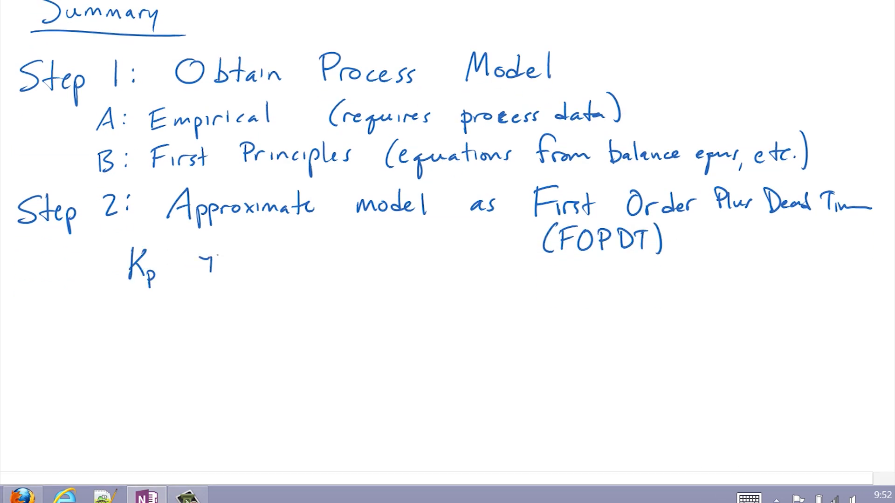
text(τp Θp)
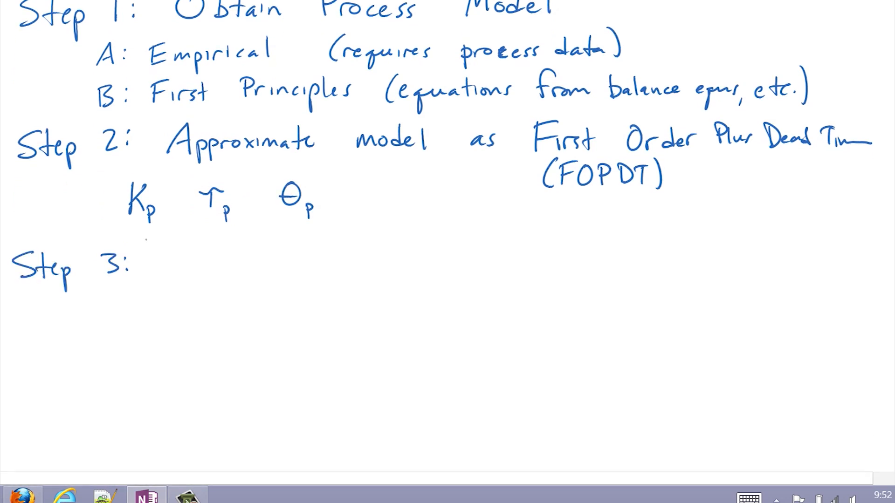
- Handwrite Step 3: Obtain PID tuning constants from Kp, τp, θp
text(Obtain P)
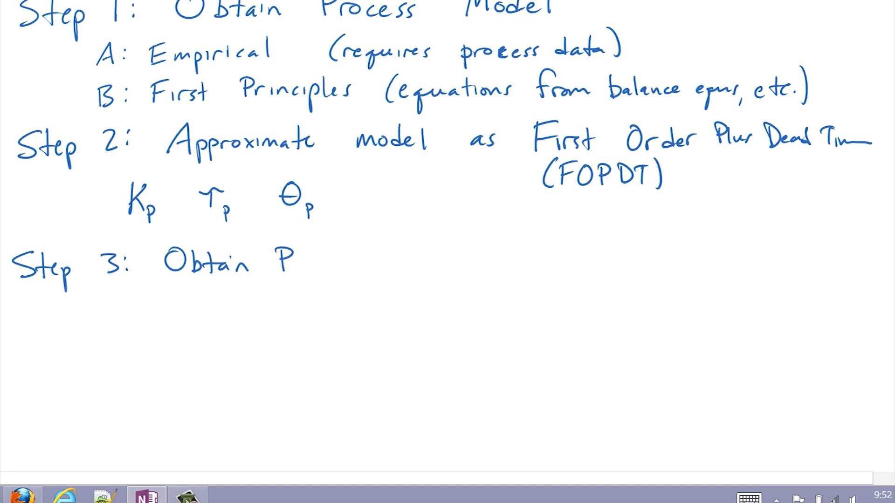
text(ID tuning constants from)
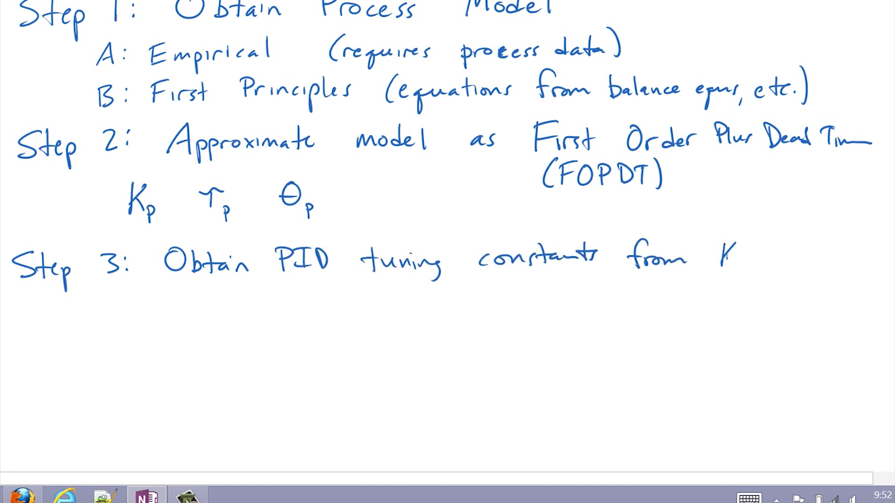
text(Kp, Tp, θp)
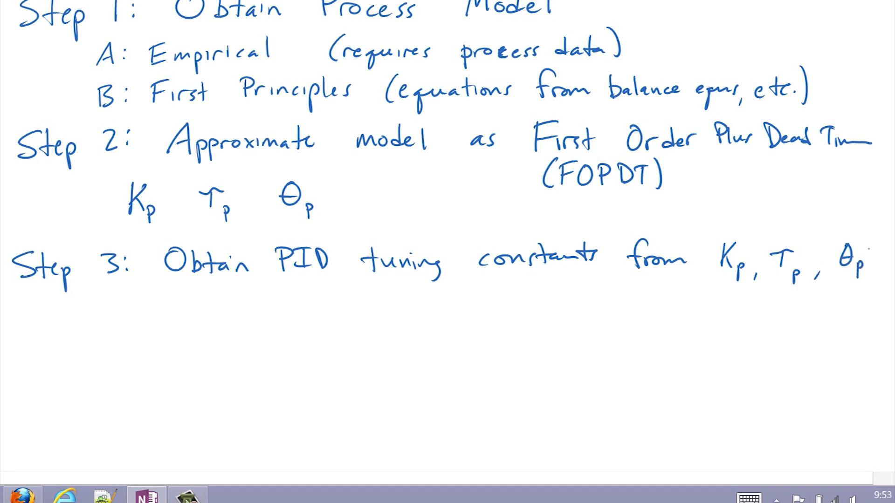
- Write Kc = 1/Kp, τI = τp, τD = 0, braced and labelled 'simple tuning rules'
text(Kc = 1/K)
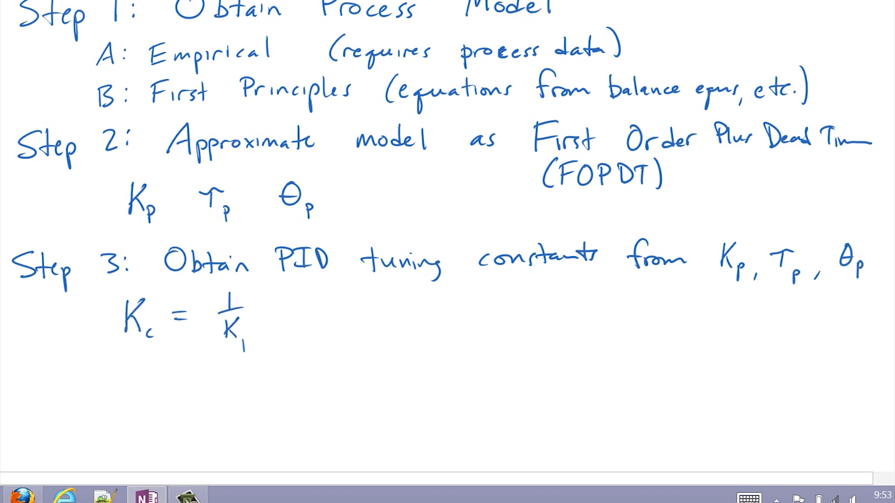
text(τ_I = τp τ_D = 0)
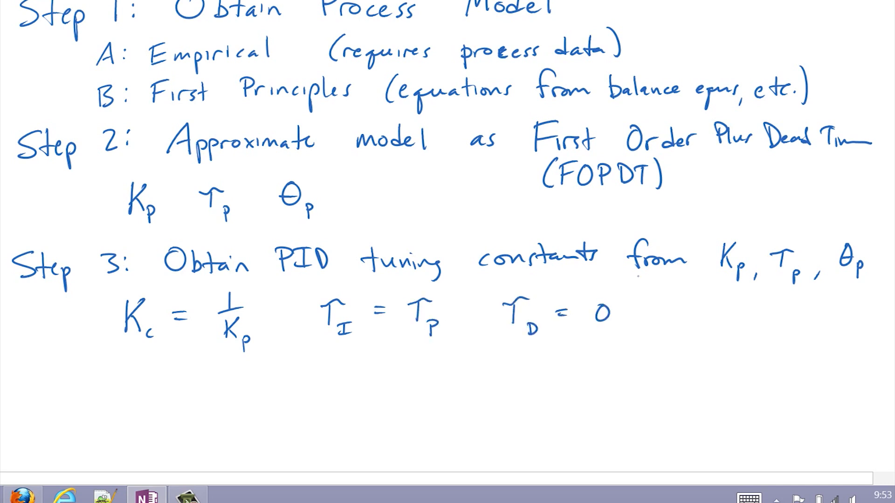
drag(634, 302, 651, 320)
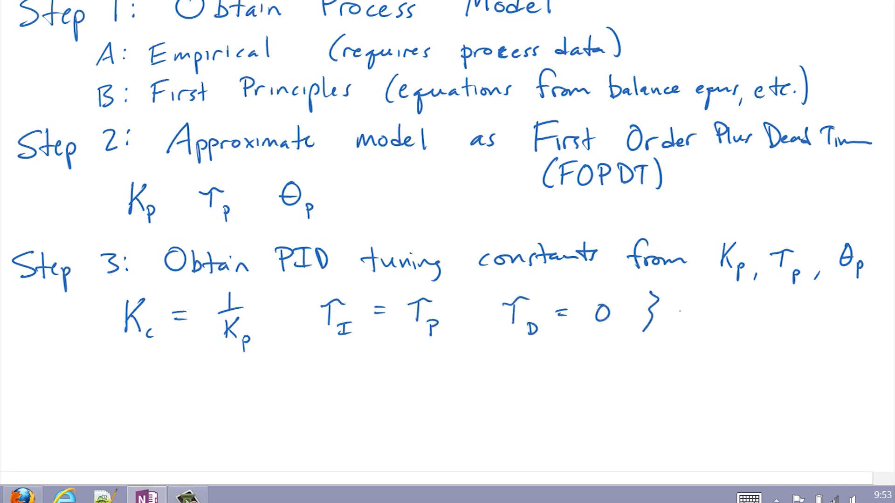
text(simple tuning rules)
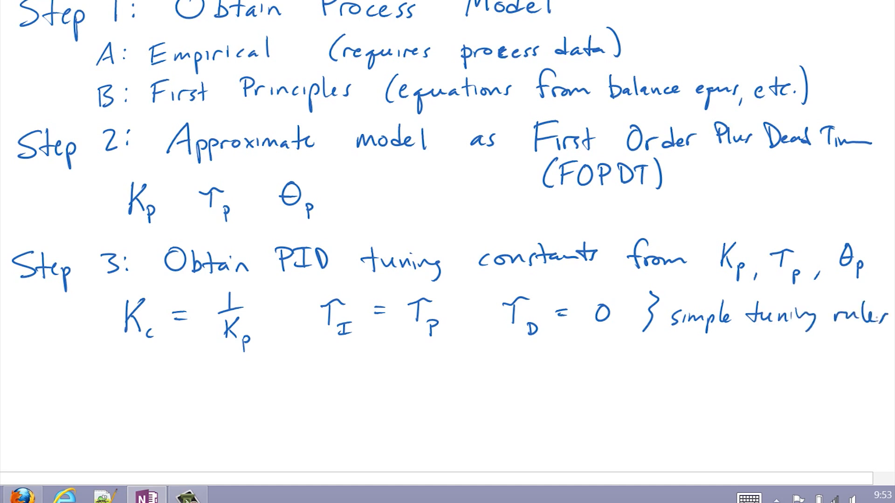
scroll(down, 3)
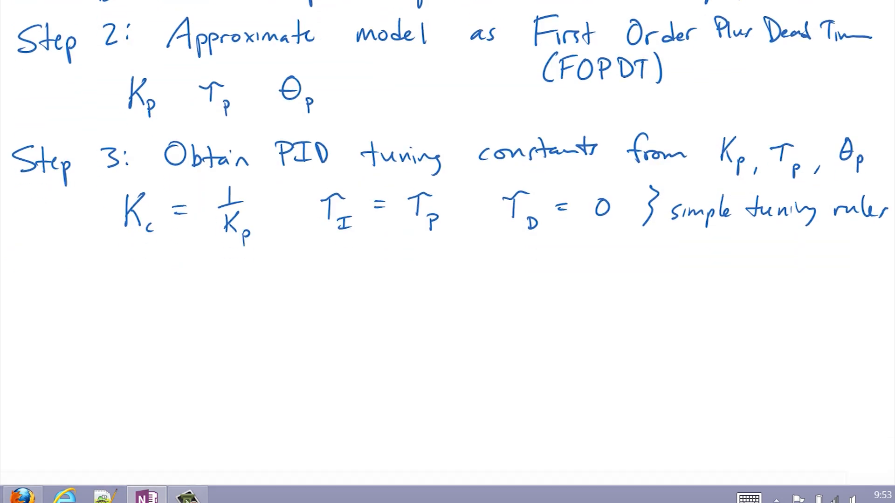
- Handwrite 'Step 4: Test PID tuning in simulation'
text(Step 4: Te)
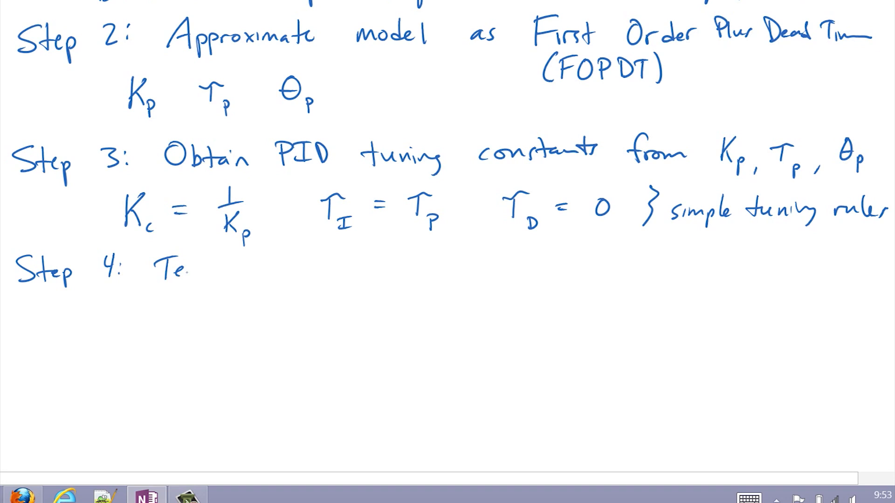
text(Test PID tuning)
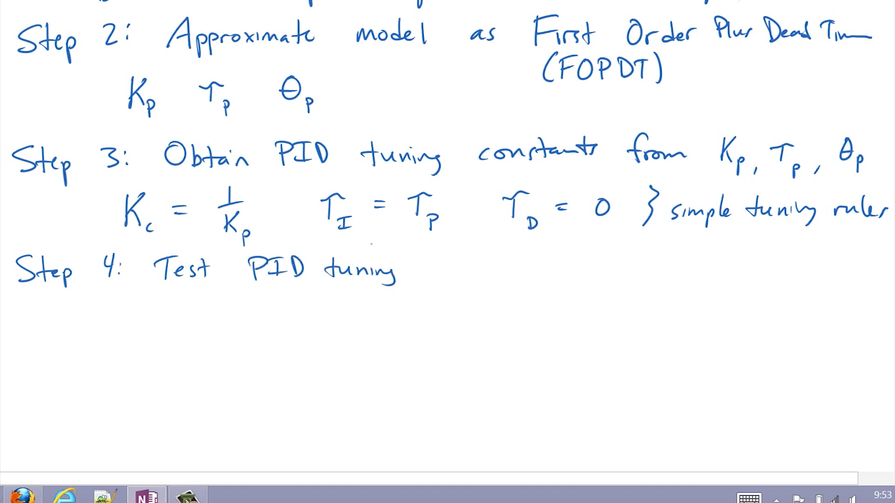
text(In simu)
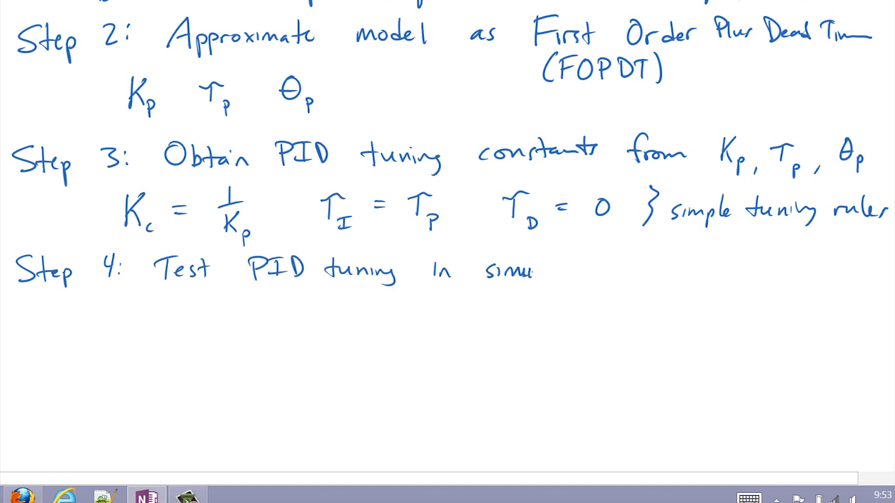
text(lation)
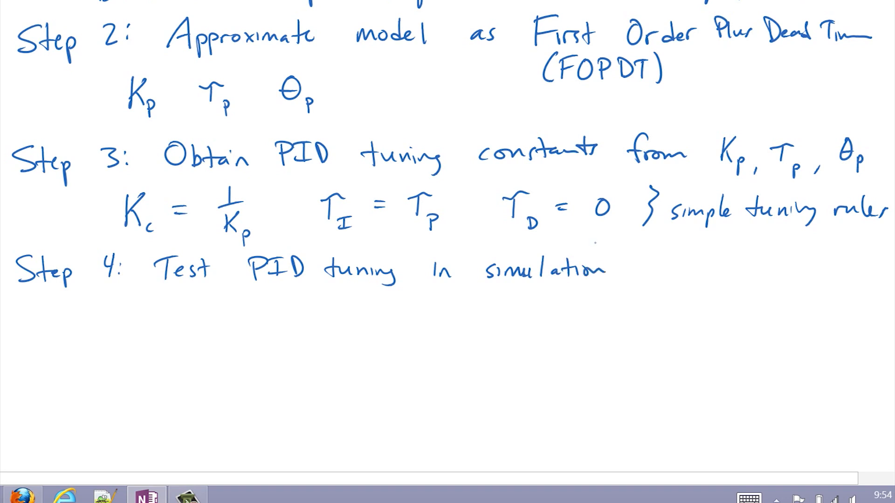
- Write sub-points A: Step in the set point and B: Stability analysis
text(A:)
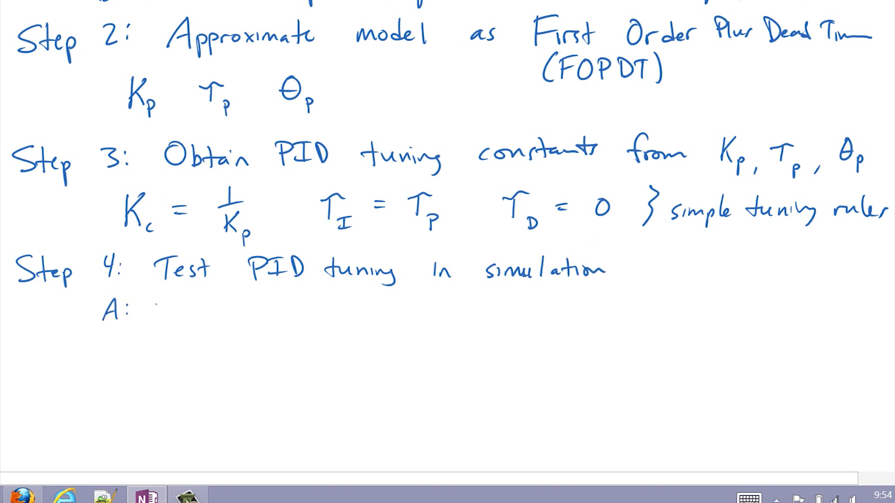
text(Step in the)
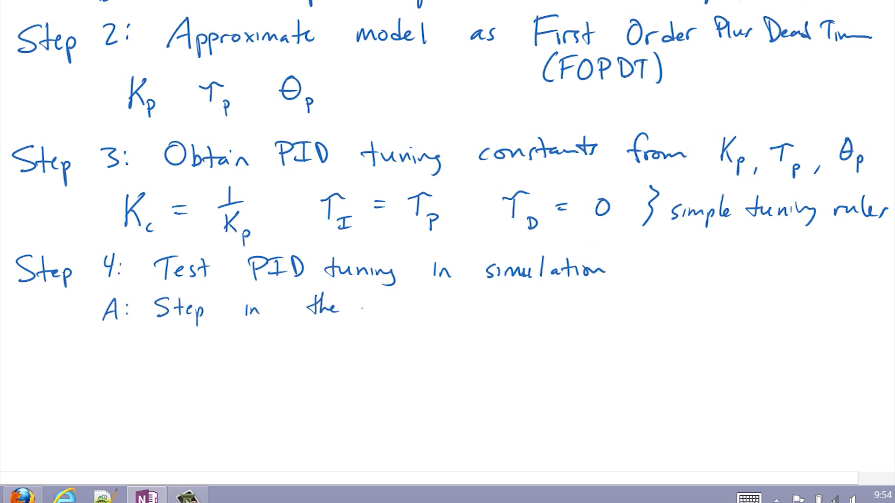
text(set point)
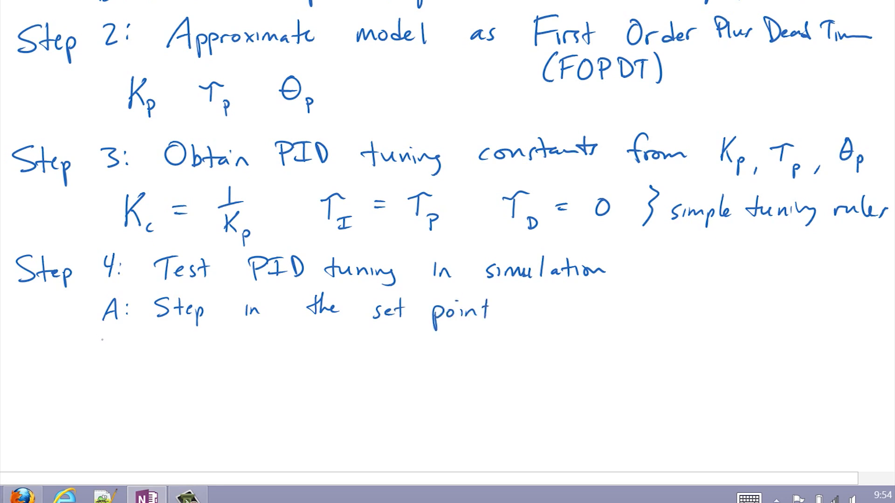
text(B: Stability an)
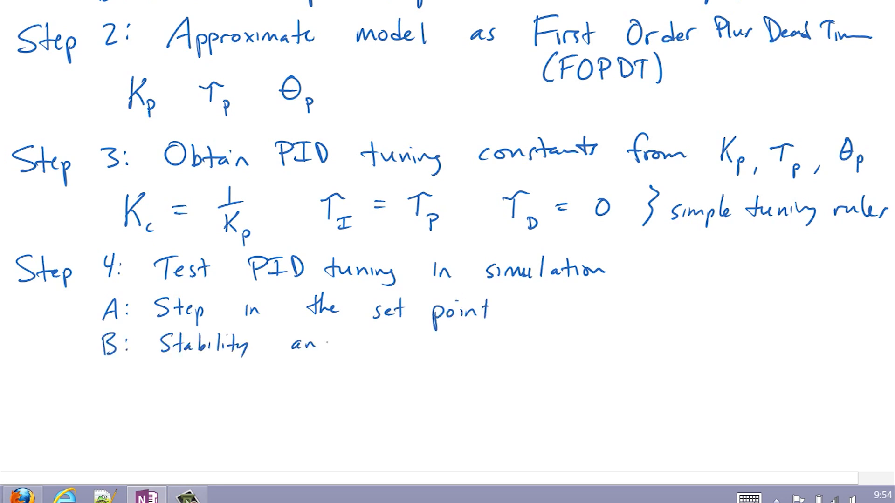
text(analysis)
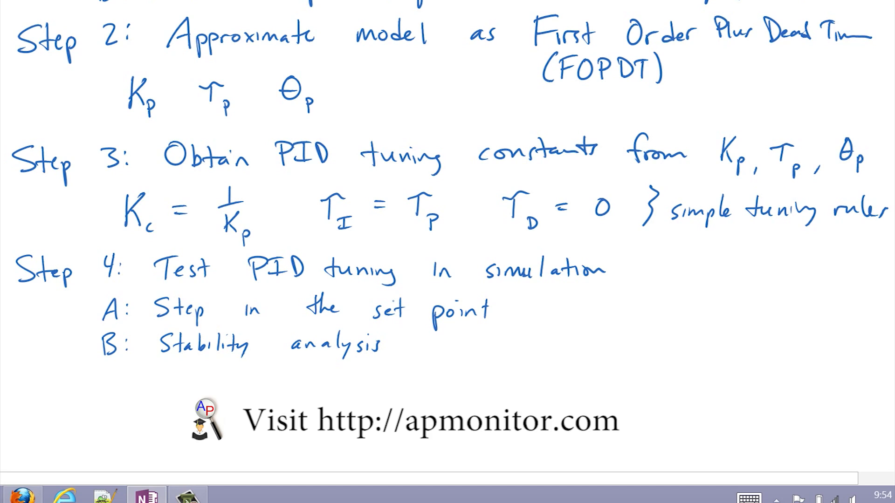